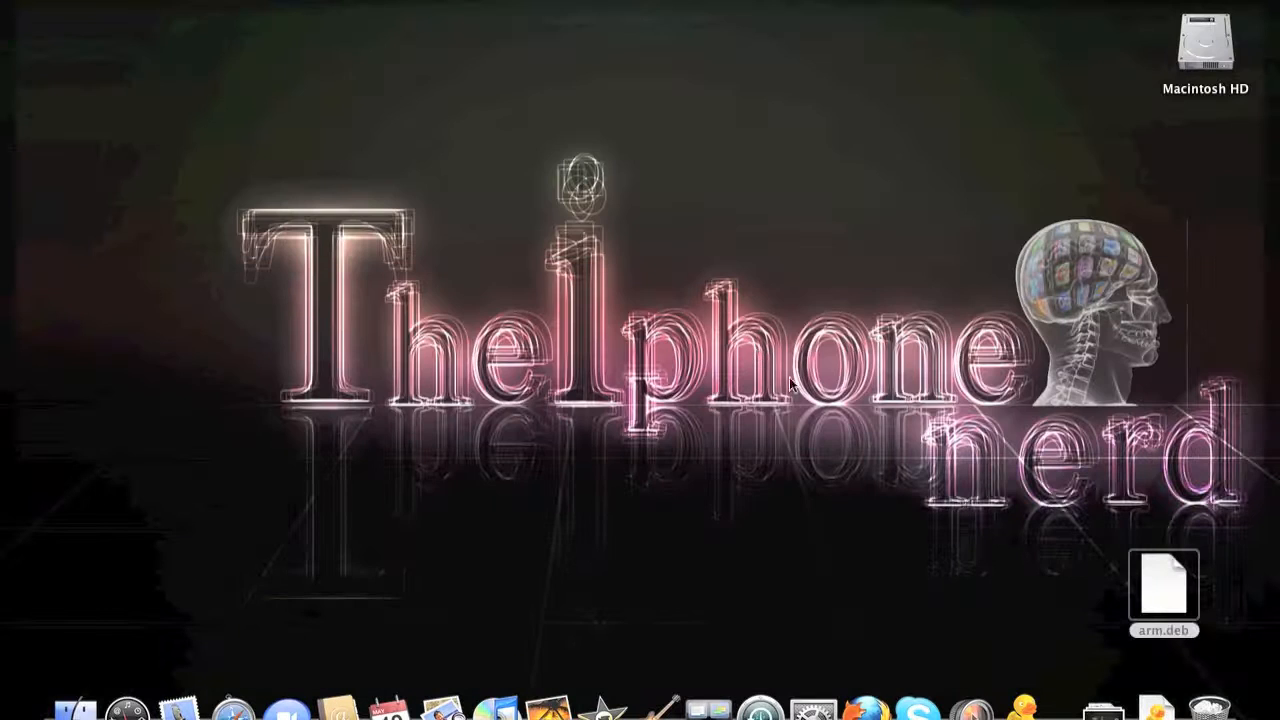
pyautogui.moveTo(693, 420)
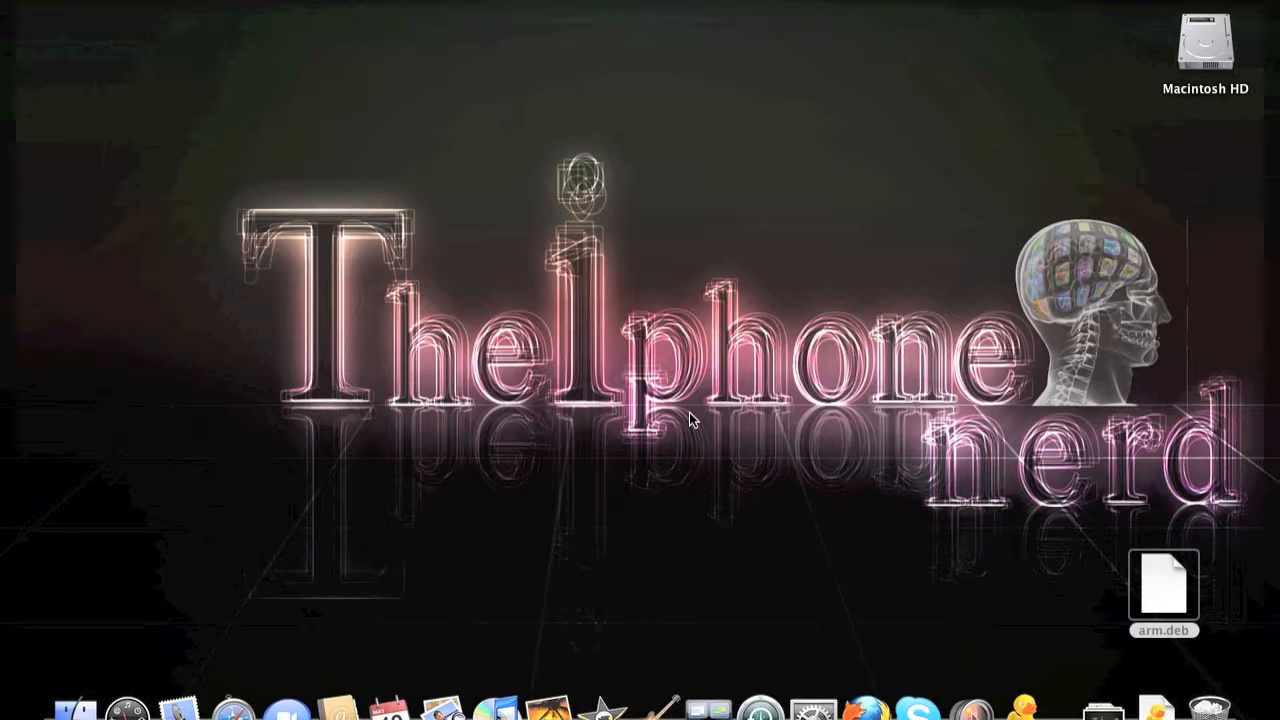
pyautogui.moveTo(800, 402)
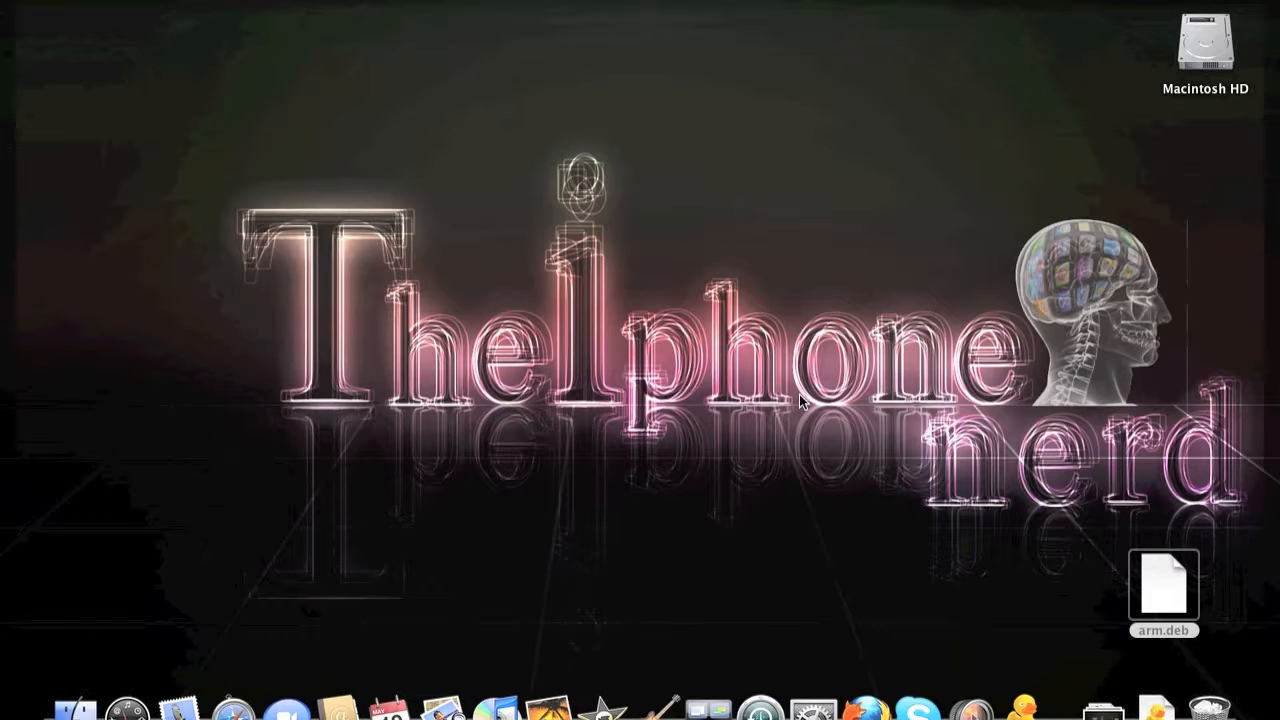
pyautogui.moveTo(985, 470)
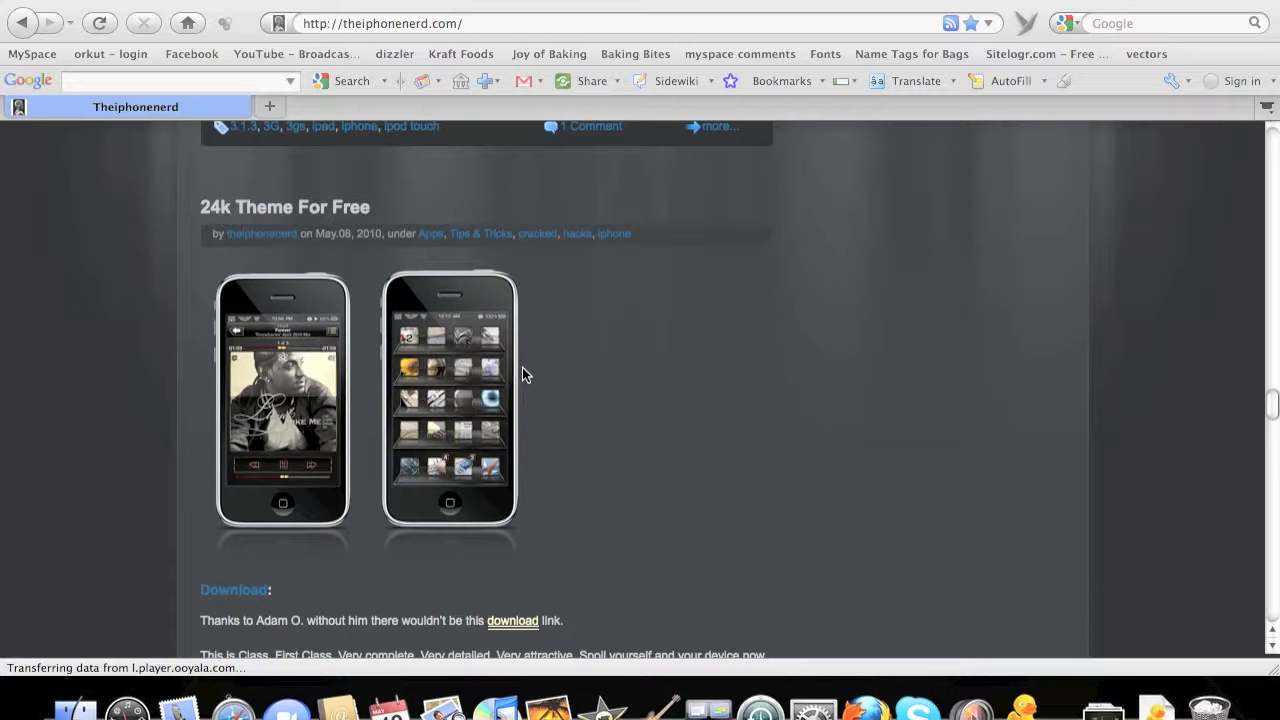
pyautogui.moveTo(235, 230)
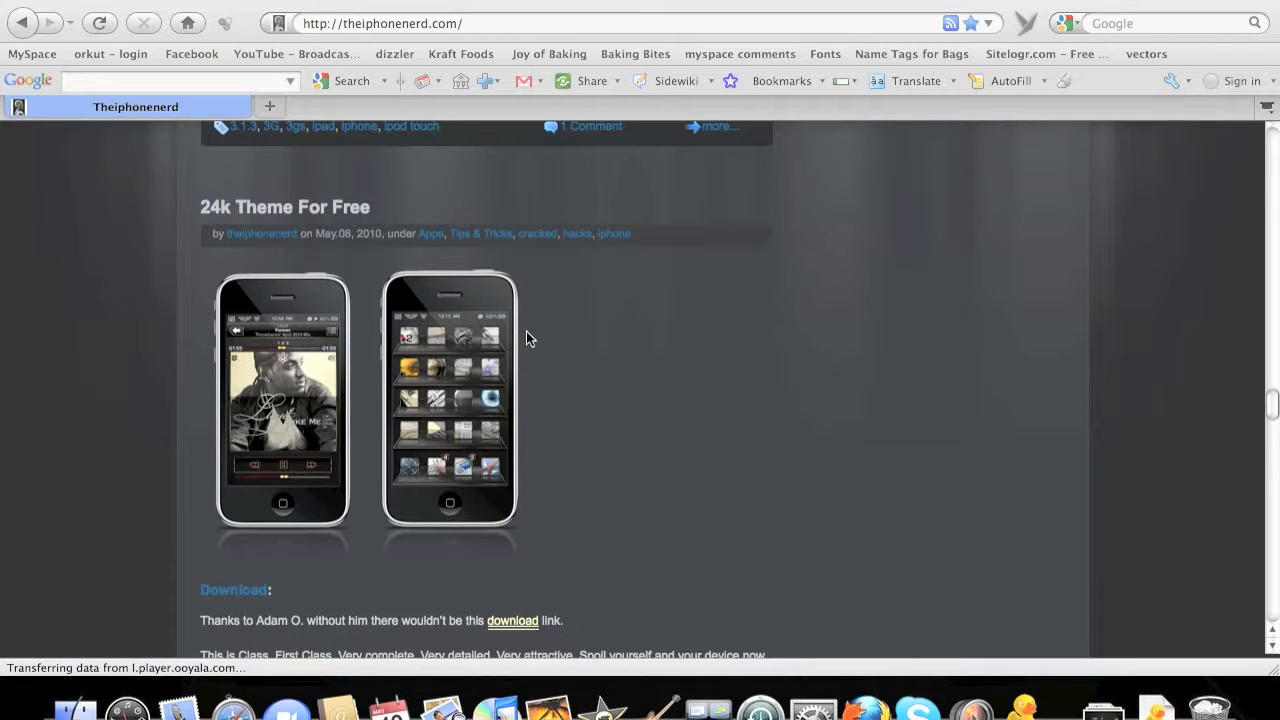
# Step: Scroll the theiphonenerd.com page to the 24k Theme For Free post
pyautogui.scroll(3)
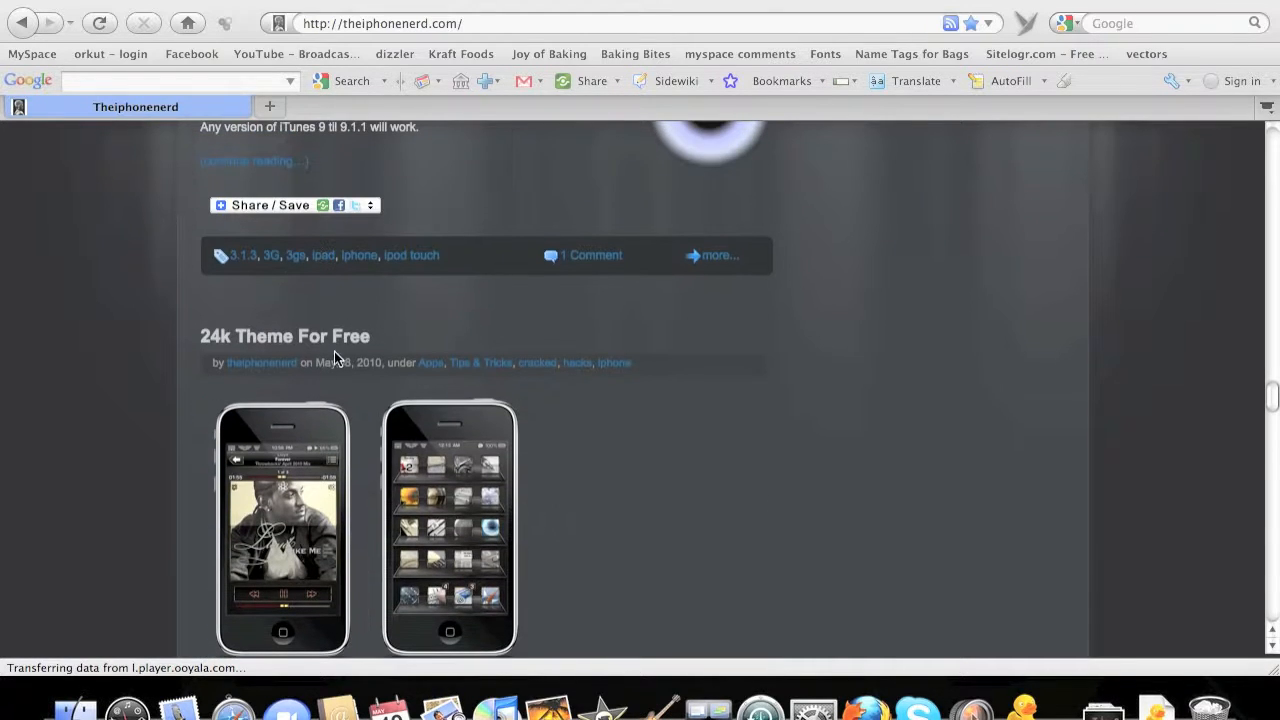
pyautogui.moveTo(416, 400)
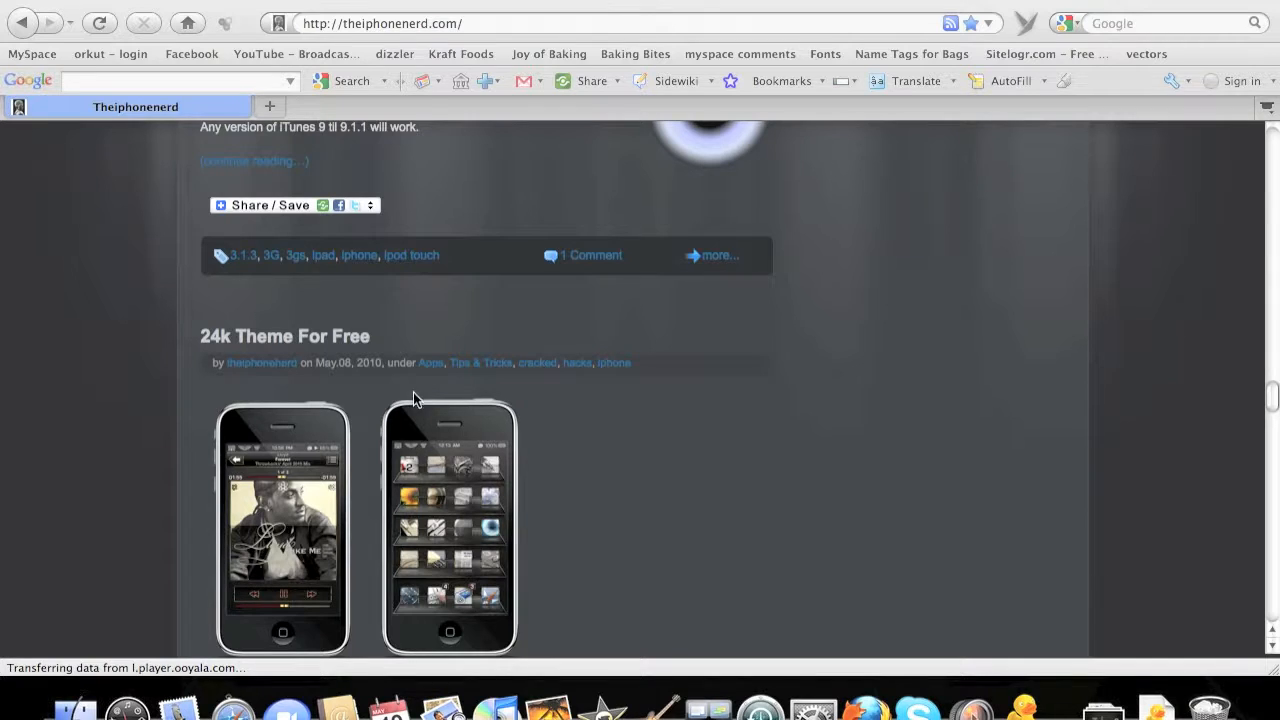
pyautogui.scroll(-3)
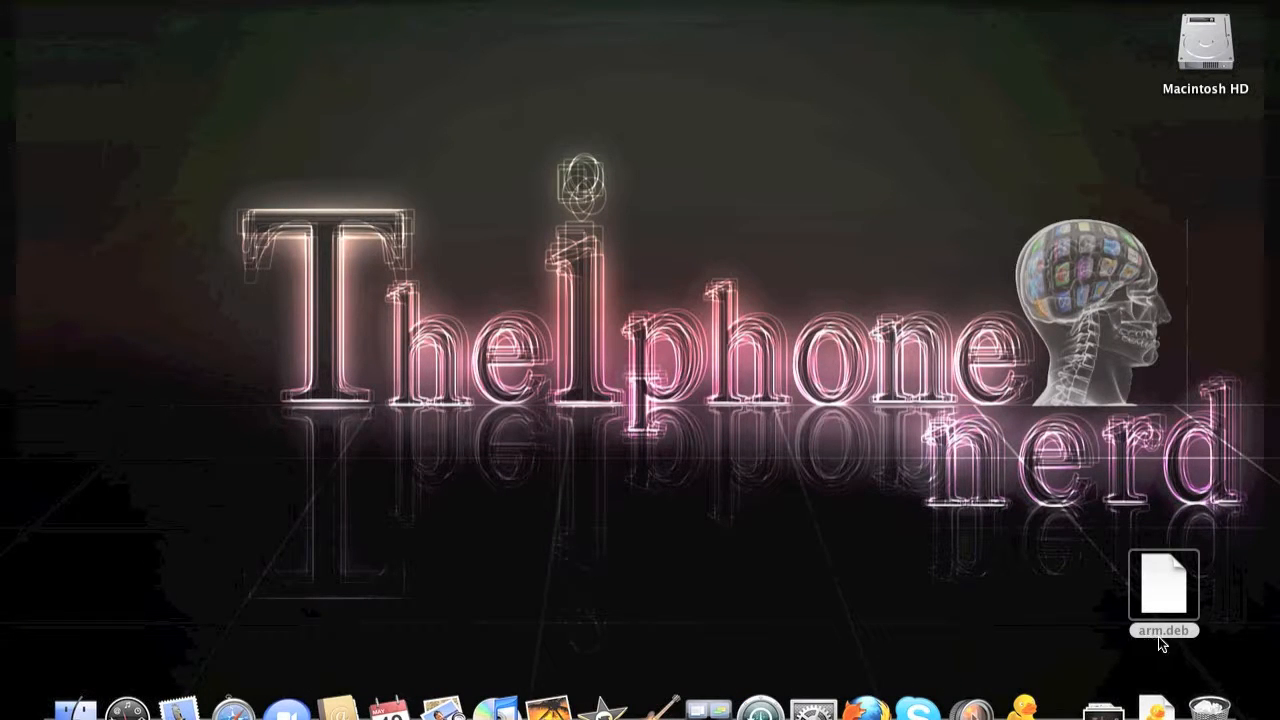
pyautogui.moveTo(1020, 583)
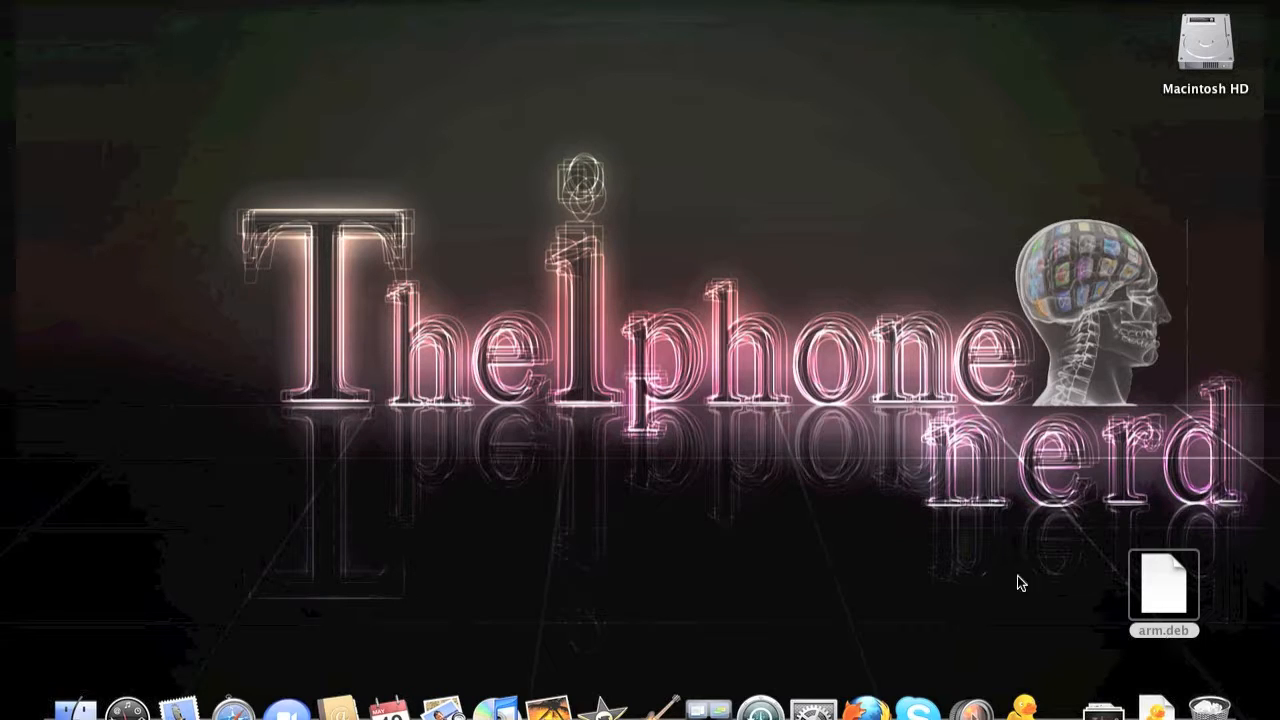
pyautogui.moveTo(940, 543)
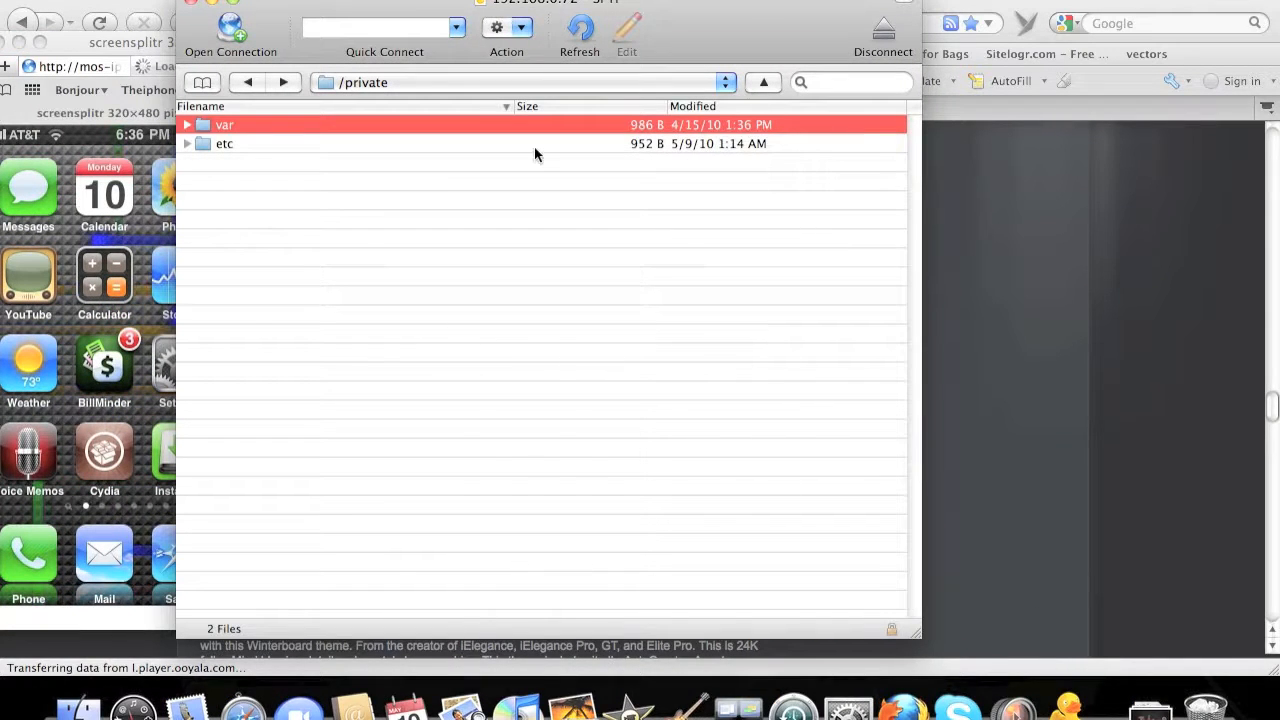
pyautogui.moveTo(297, 94)
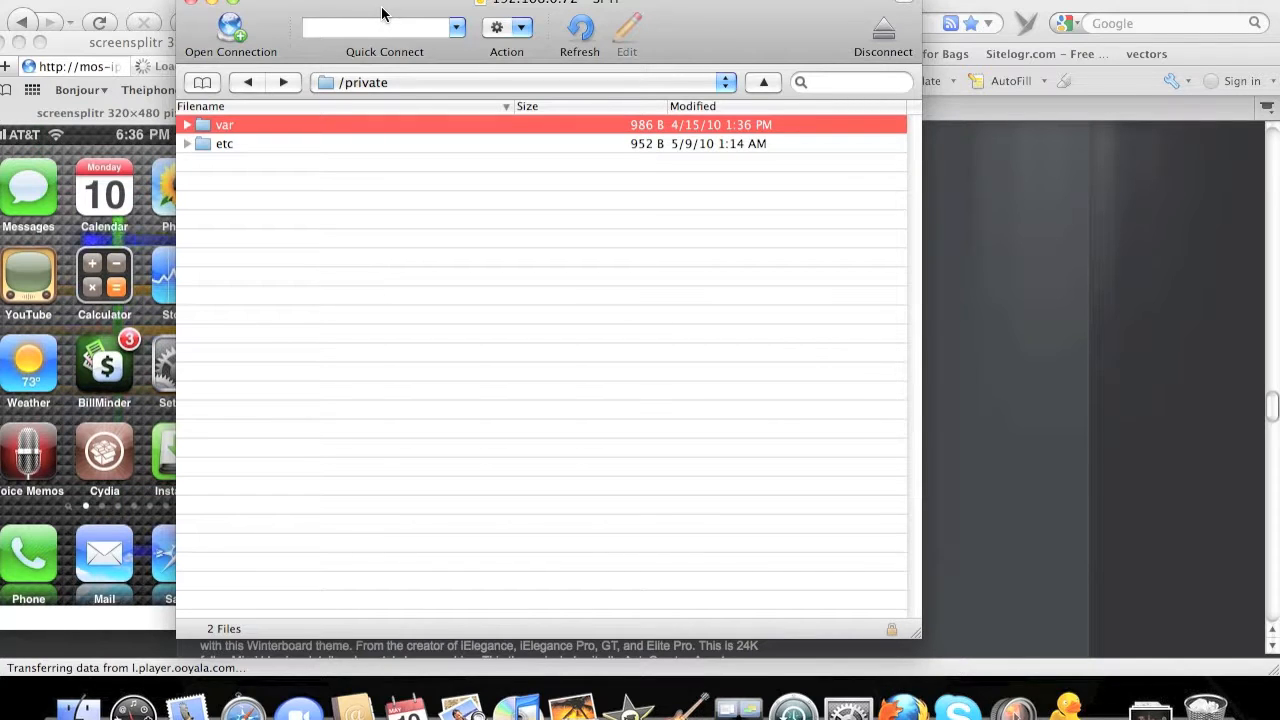
pyautogui.moveTo(1220, 482)
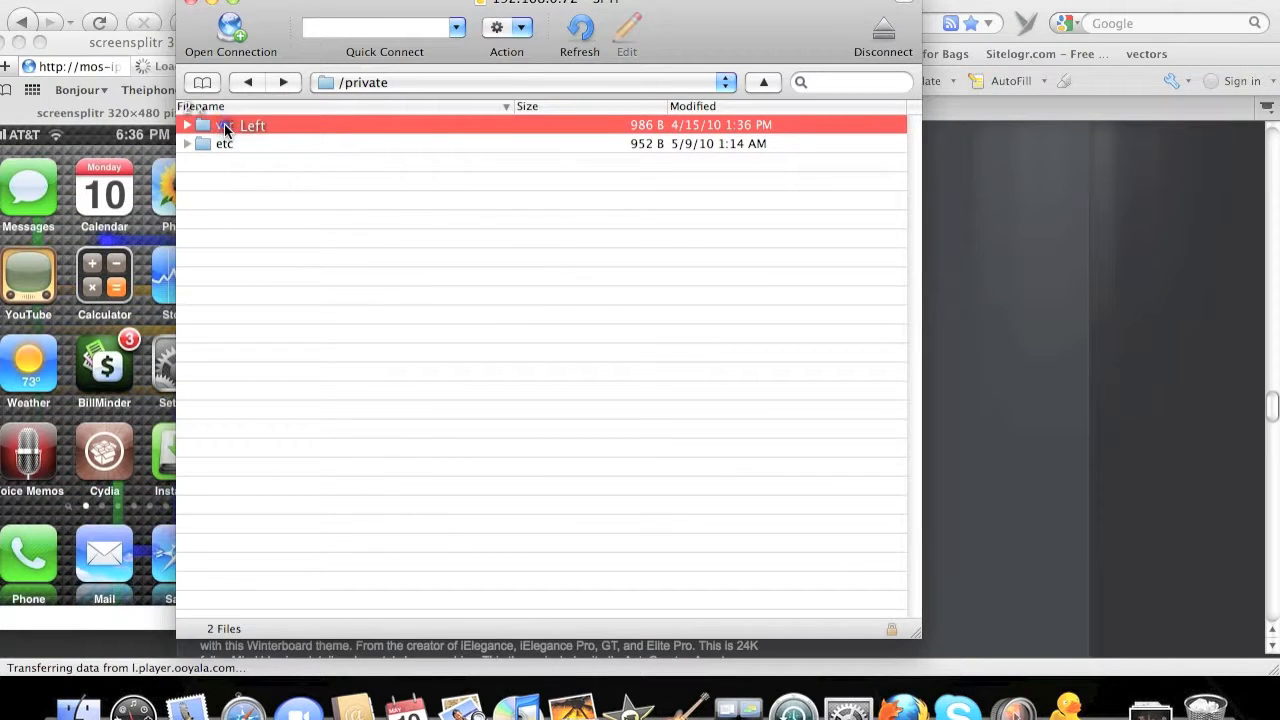
# Step: Navigate into var and then the mobile folder on the iPhone
pyautogui.doubleClick(224, 124)
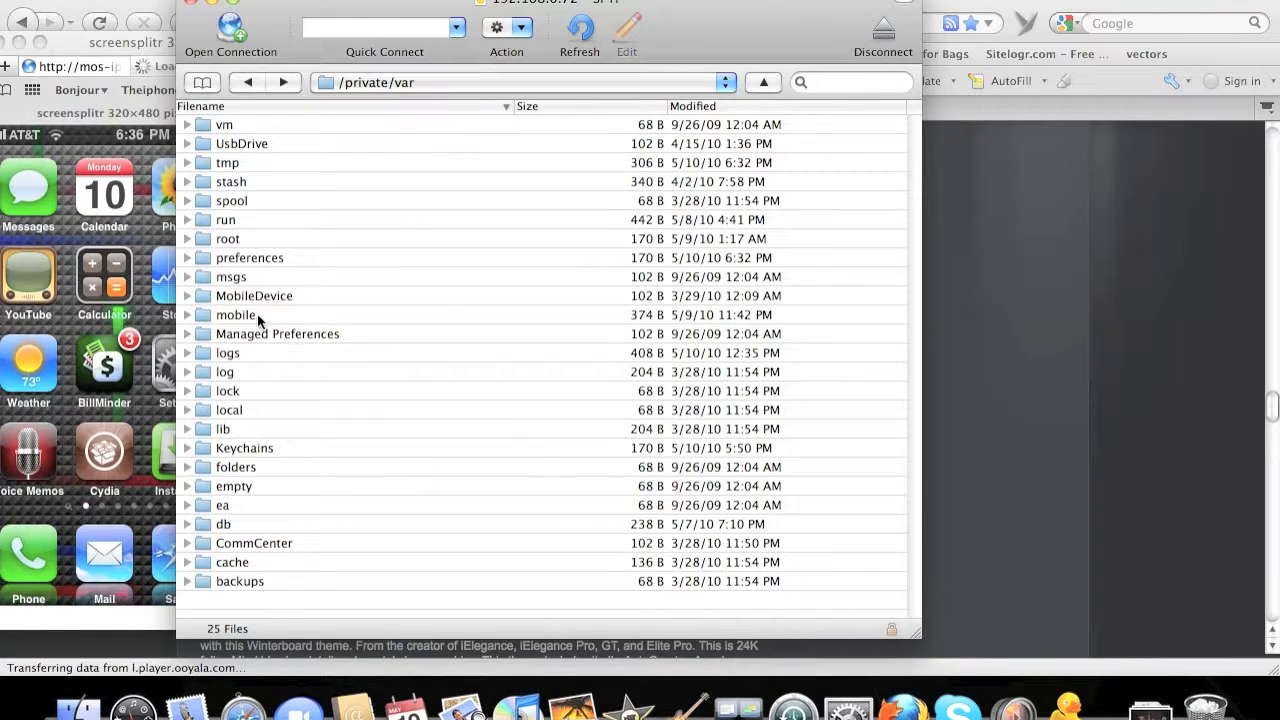
pyautogui.click(236, 314)
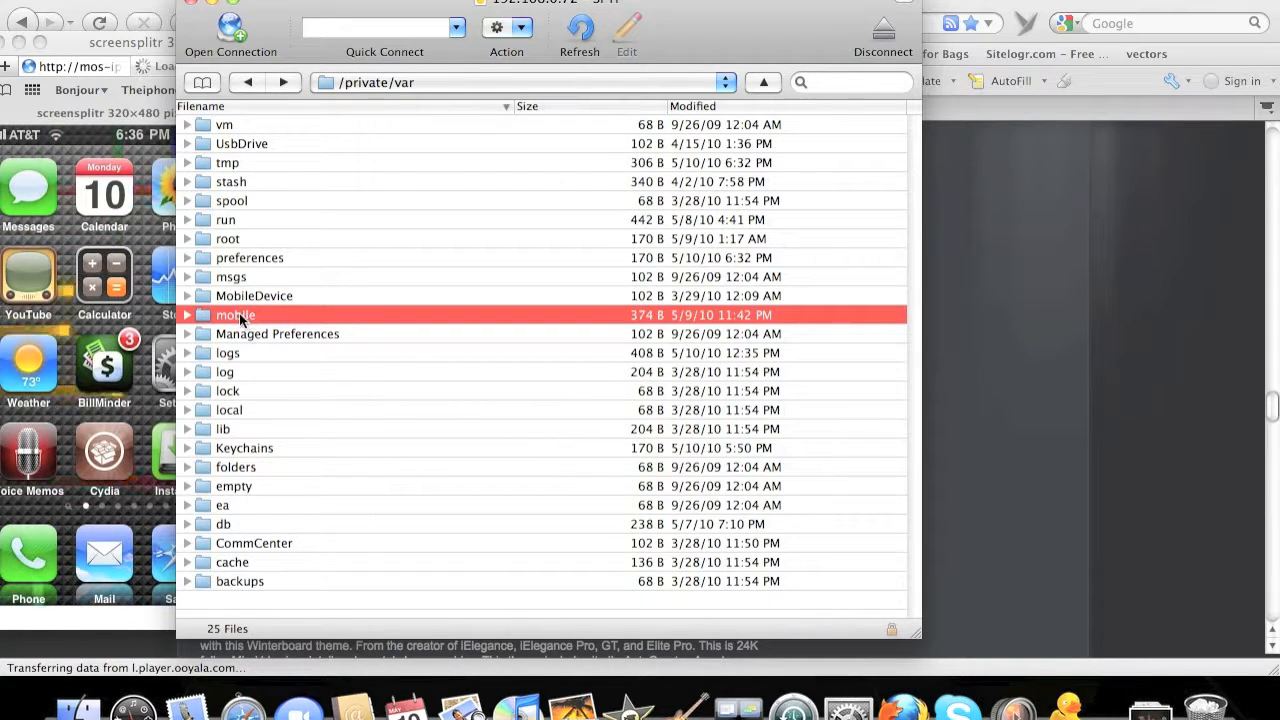
pyautogui.doubleClick(235, 315)
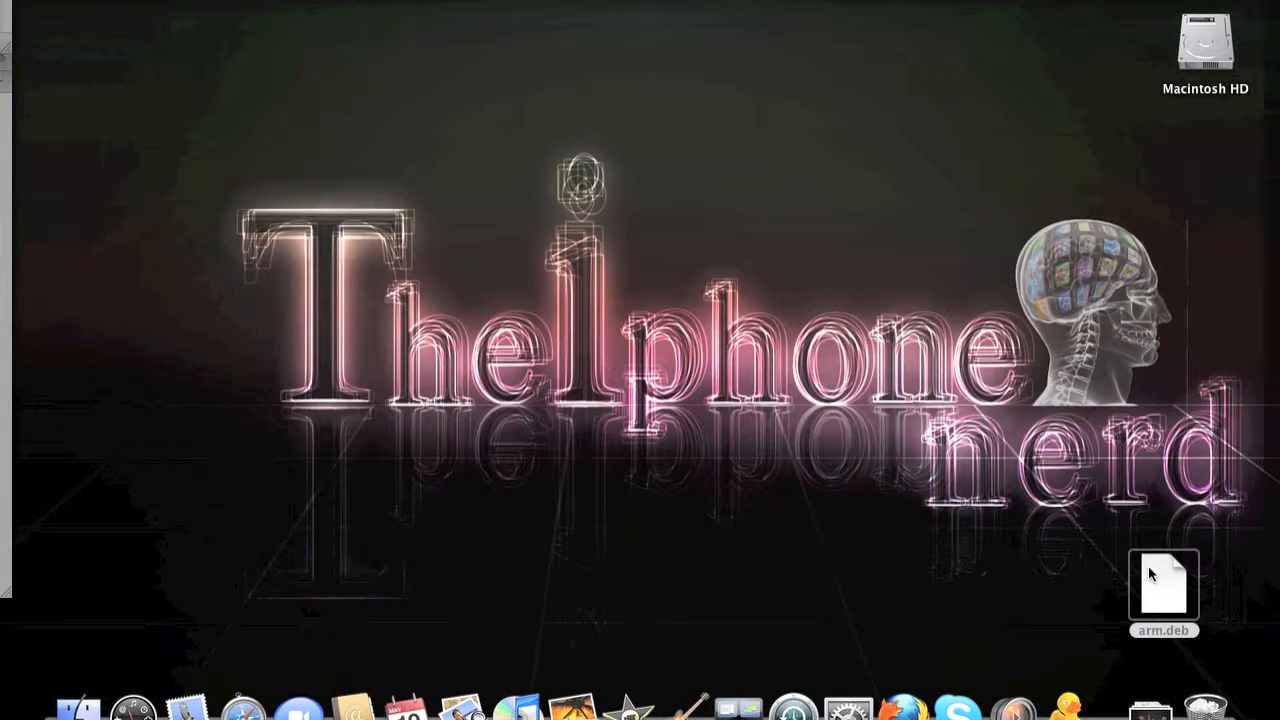
# Step: Drag arm.deb from the desktop into Cyberduck's /private/var/mobile listing
pyautogui.moveTo(1163, 585); pyautogui.dragTo(980, 505)
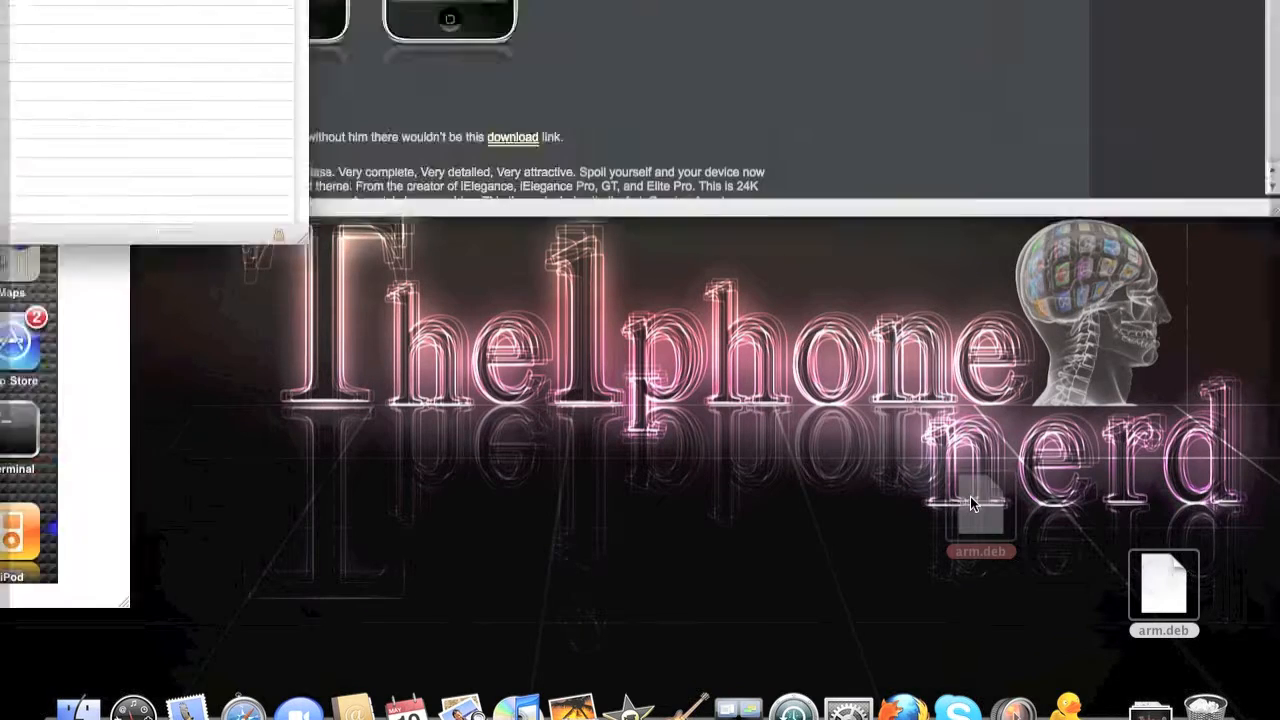
pyautogui.moveTo(982, 525); pyautogui.dragTo(478, 280)
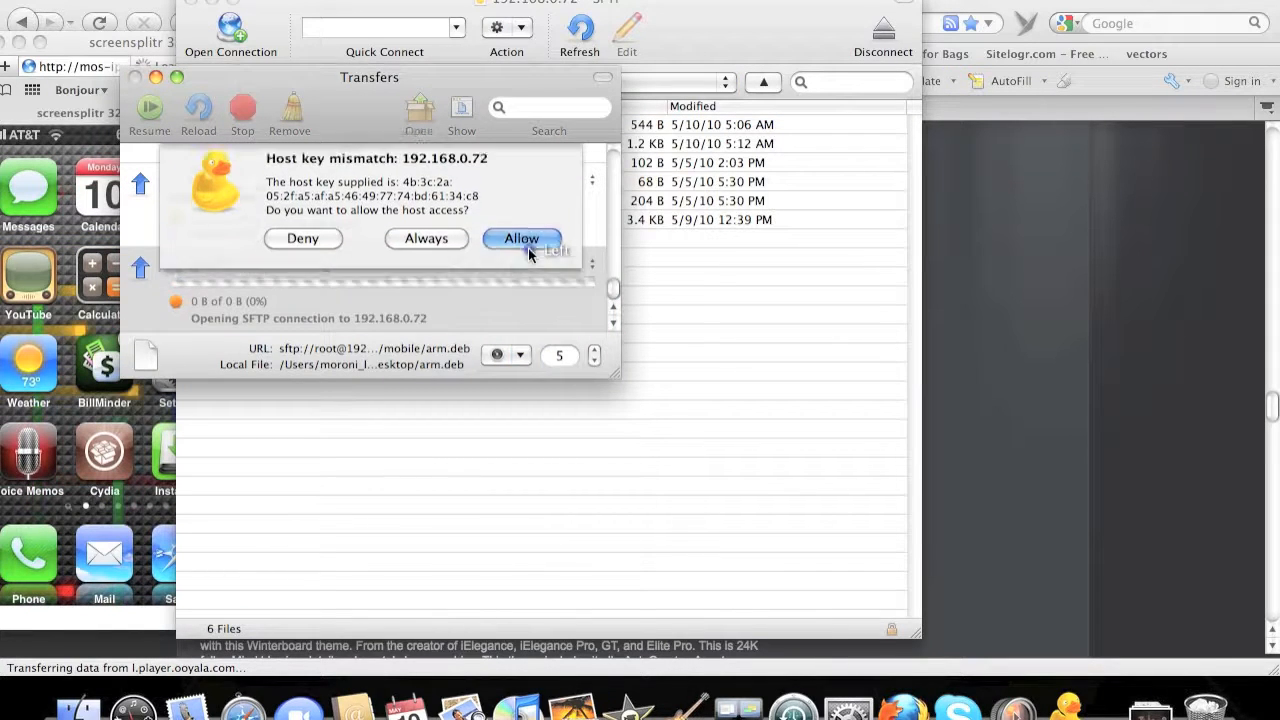
# Step: Allow the iPhone host key and let the 21.3 MB upload finish
pyautogui.click(521, 238)
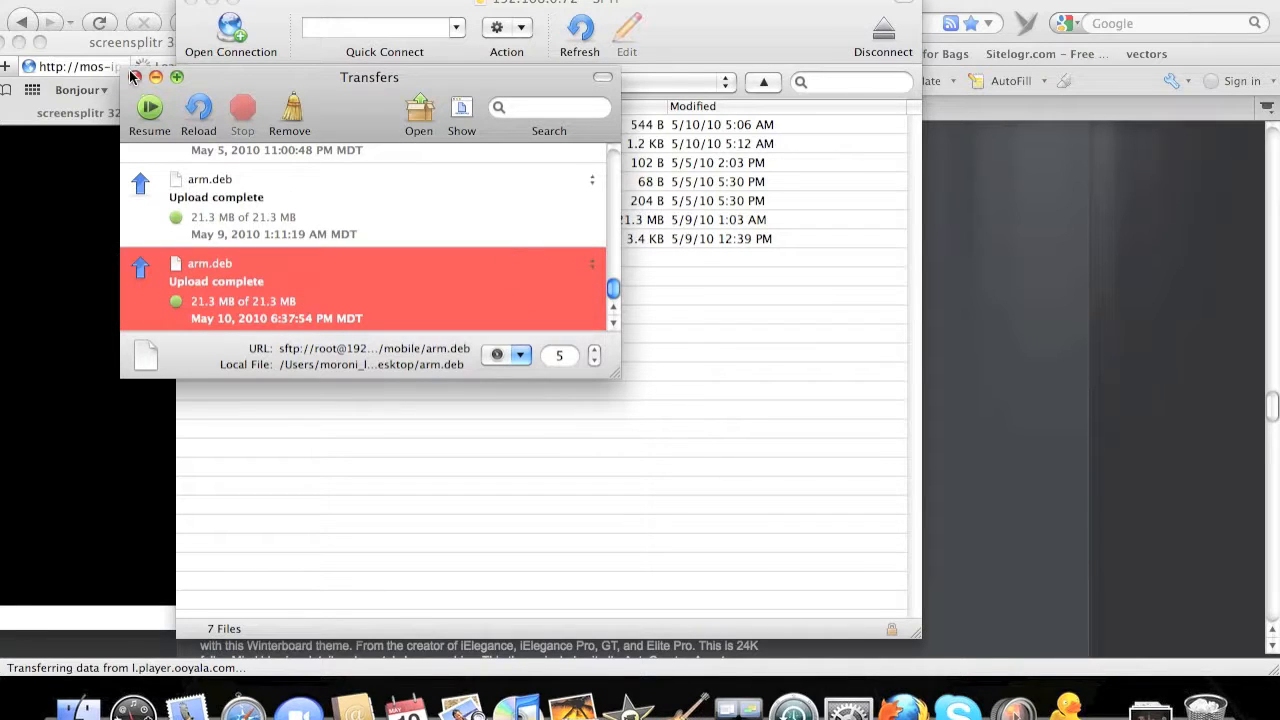
# Step: Close the Transfers window and move the browser to show arm.deb in mobile
pyautogui.click(603, 77)
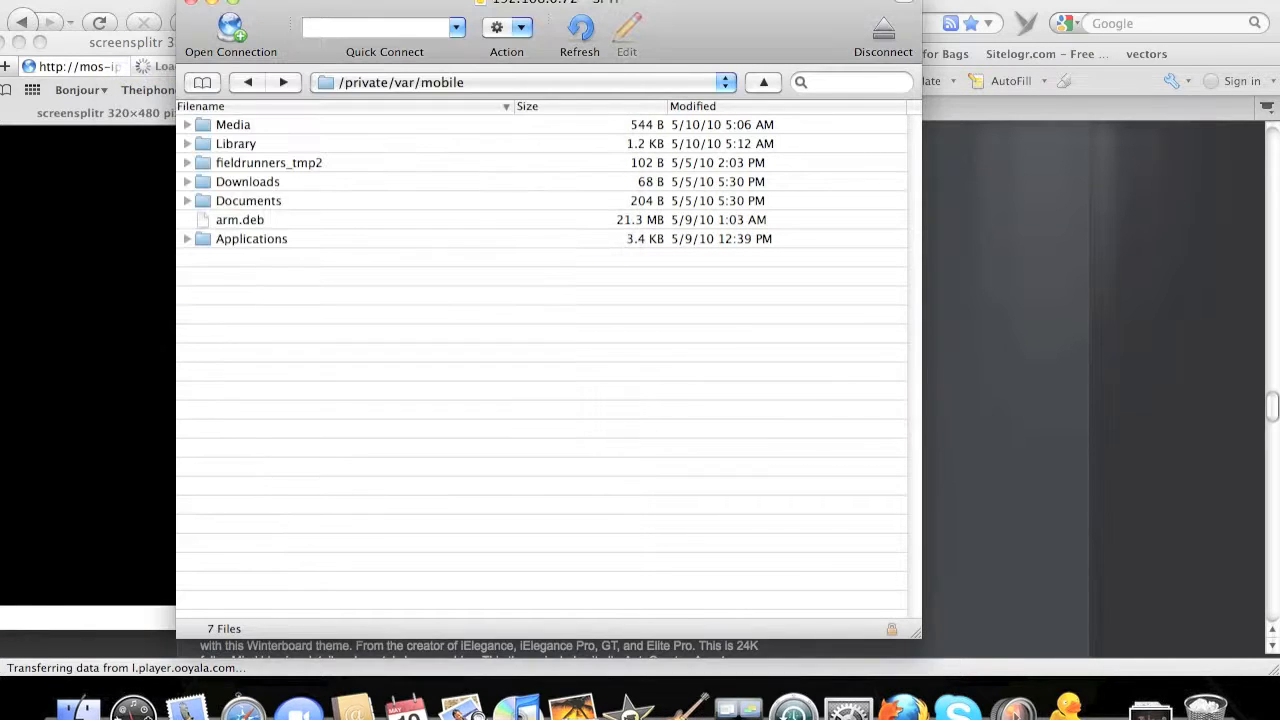
pyautogui.moveTo(540, 5); pyautogui.dragTo(730, 44)
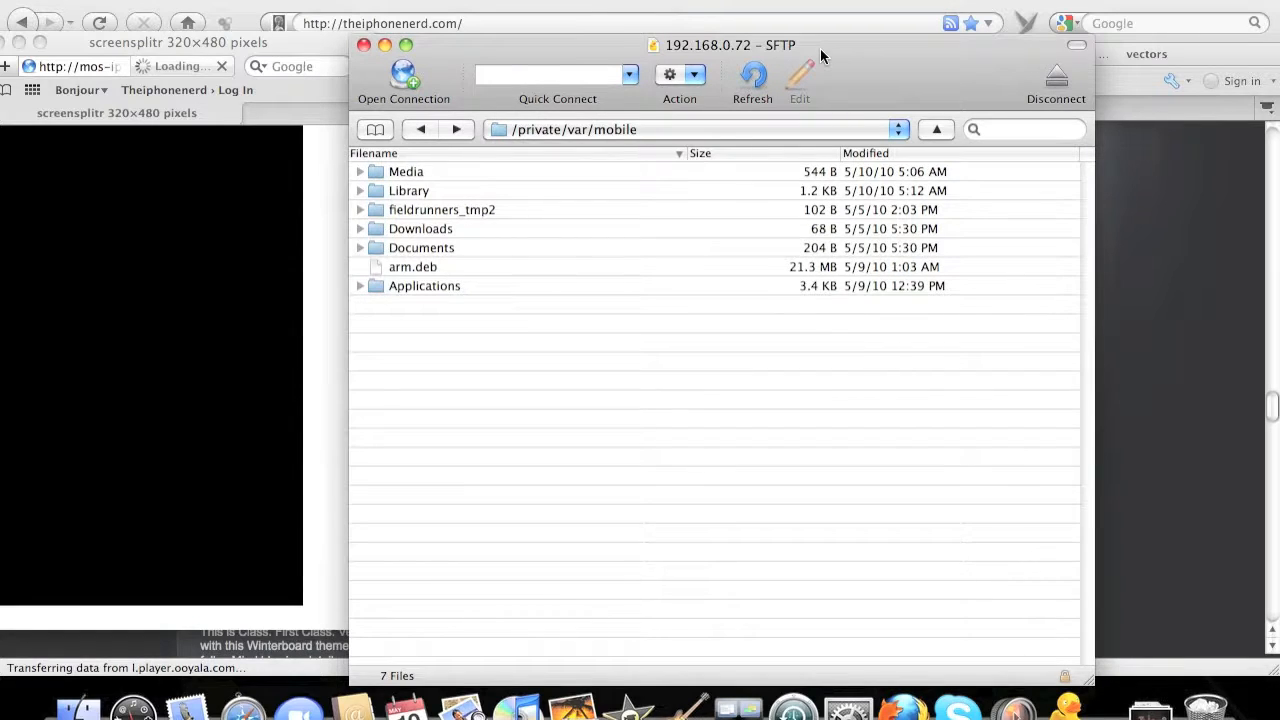
pyautogui.moveTo(408, 280)
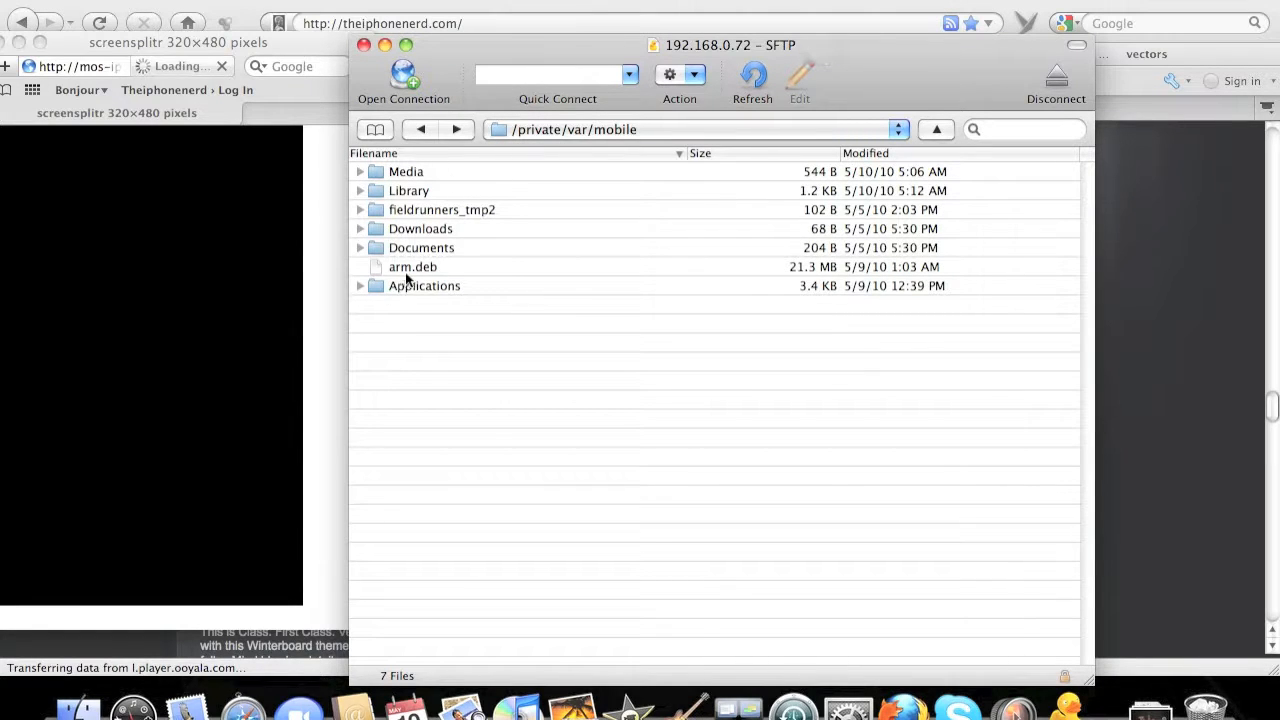
pyautogui.moveTo(248, 197)
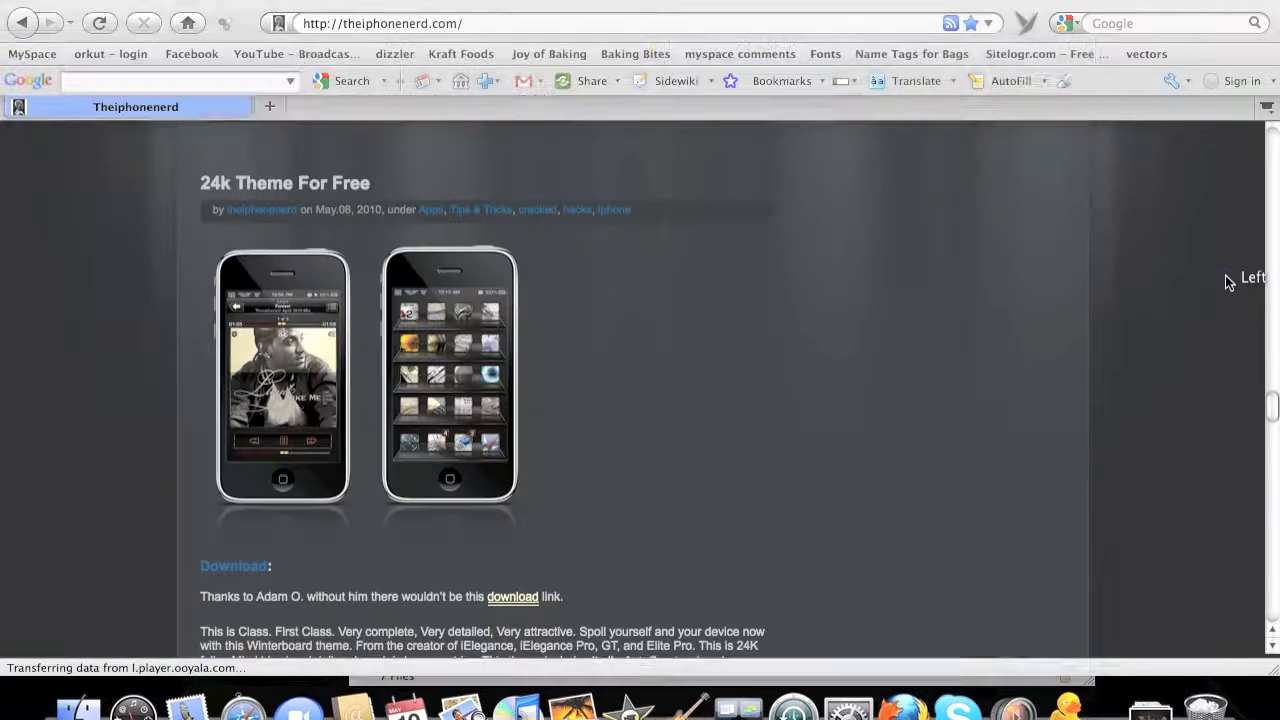
# Step: Scroll the post down to the su, alpine, dpkg -i arm.deb install steps
pyautogui.scroll(-3)
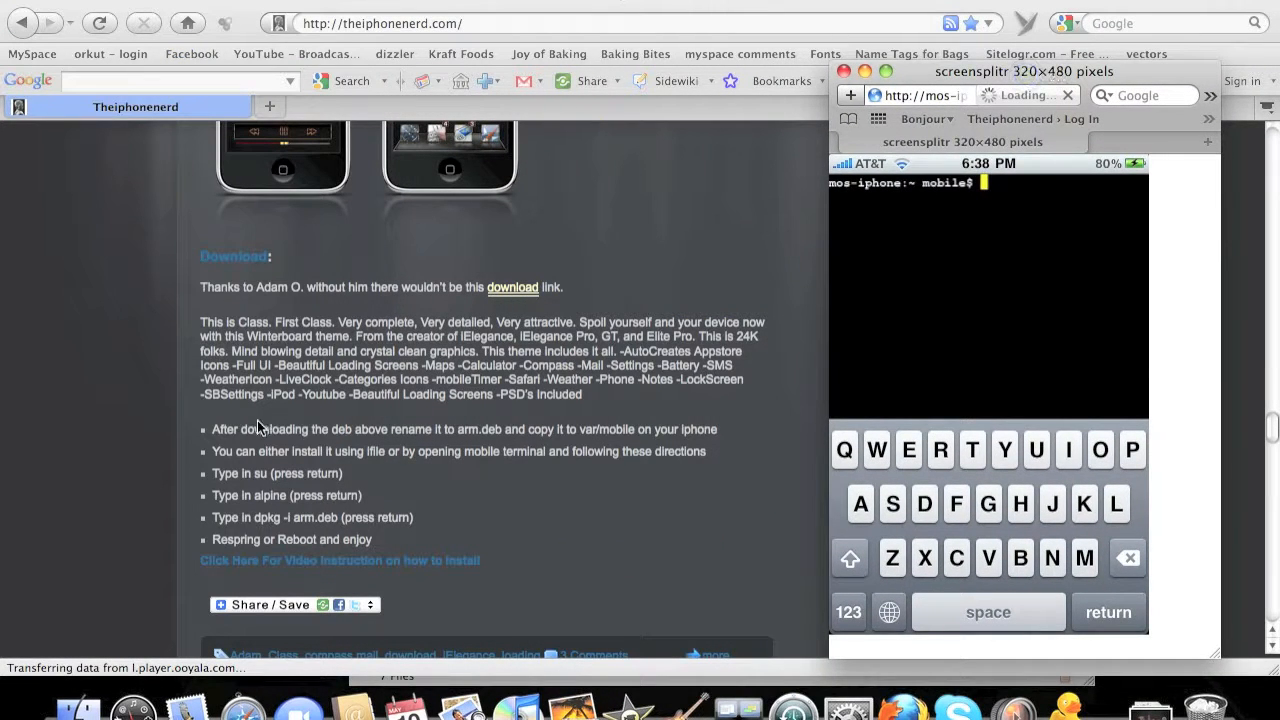
pyautogui.moveTo(323, 463)
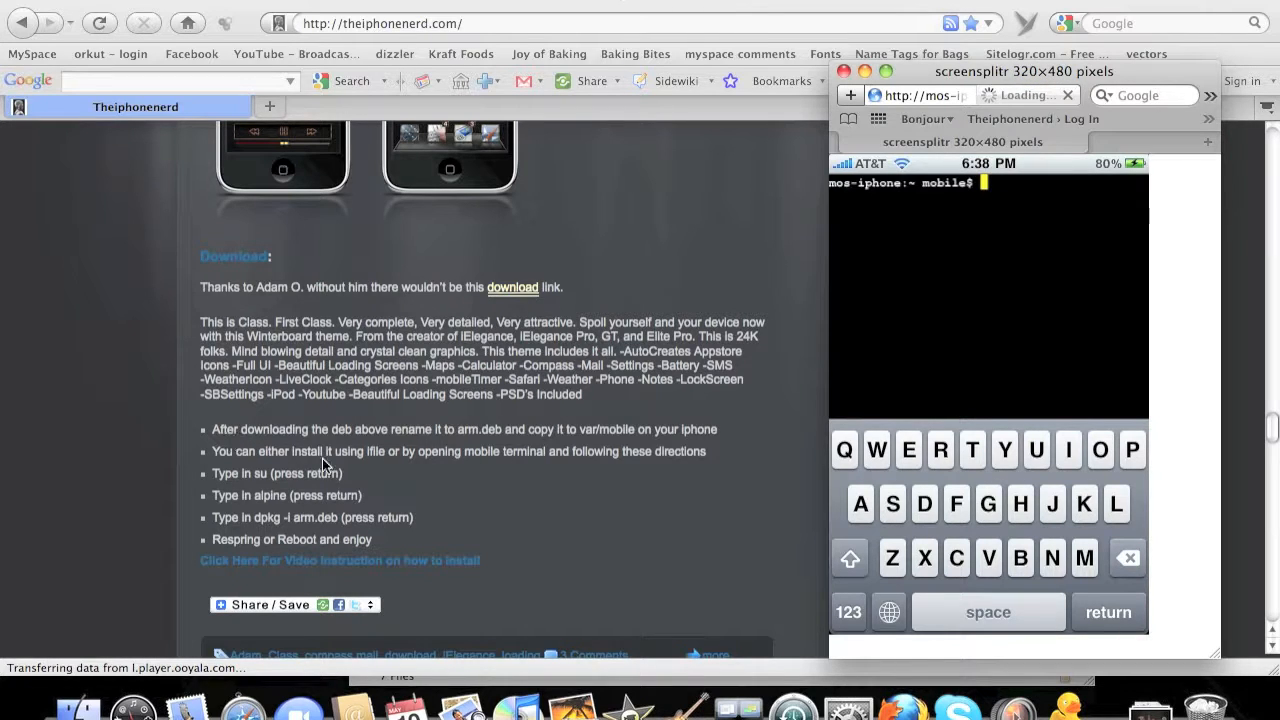
pyautogui.moveTo(472, 492)
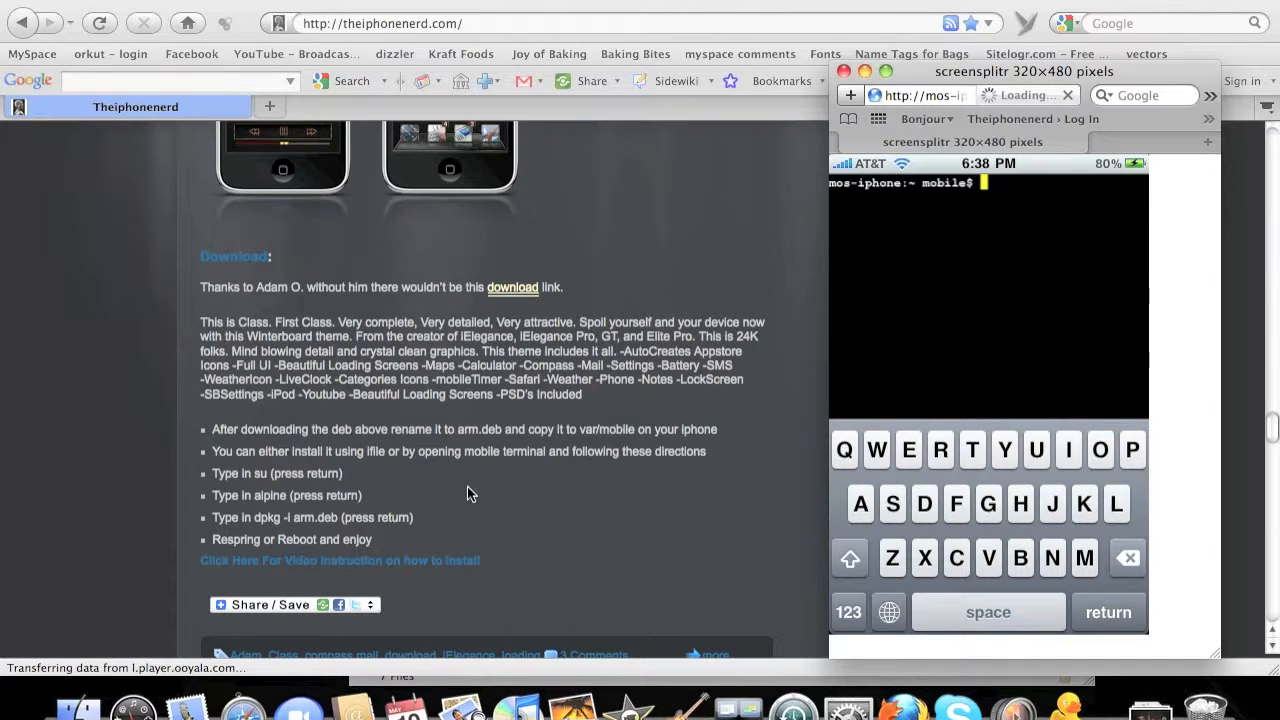
pyautogui.moveTo(485, 491)
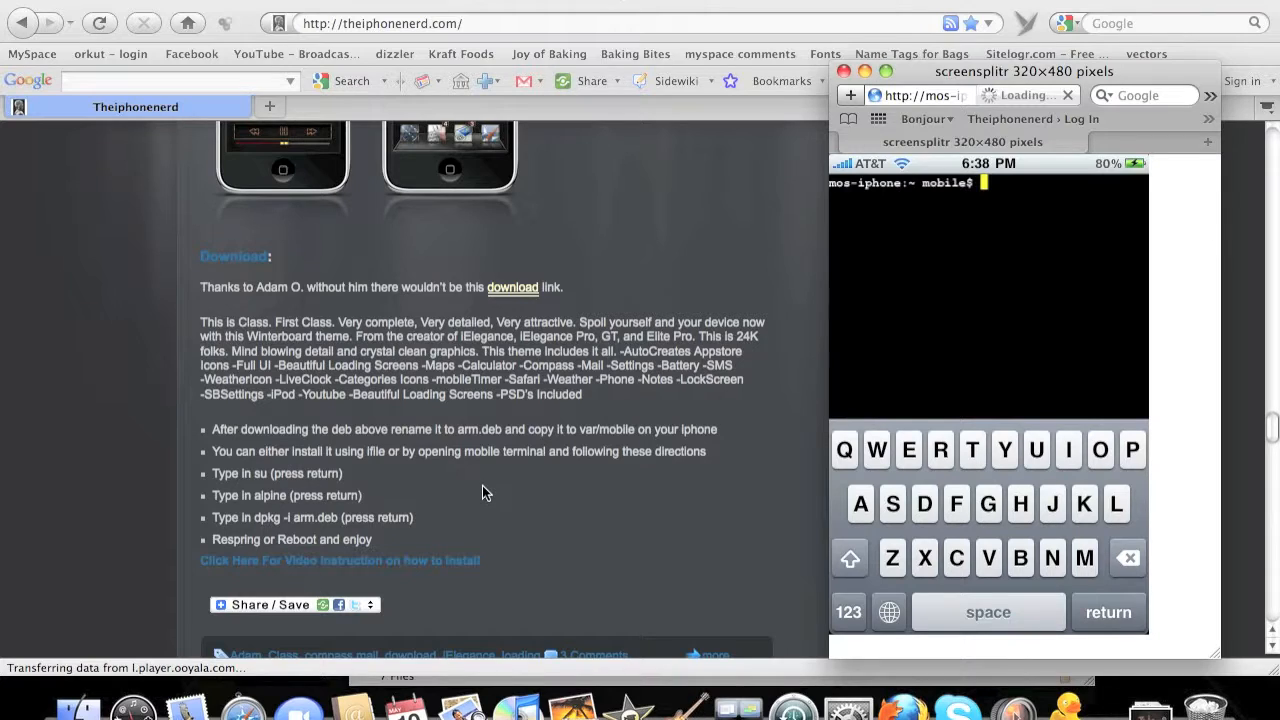
# Step: Run su and enter the root password to reach a root# prompt
pyautogui.write('su')
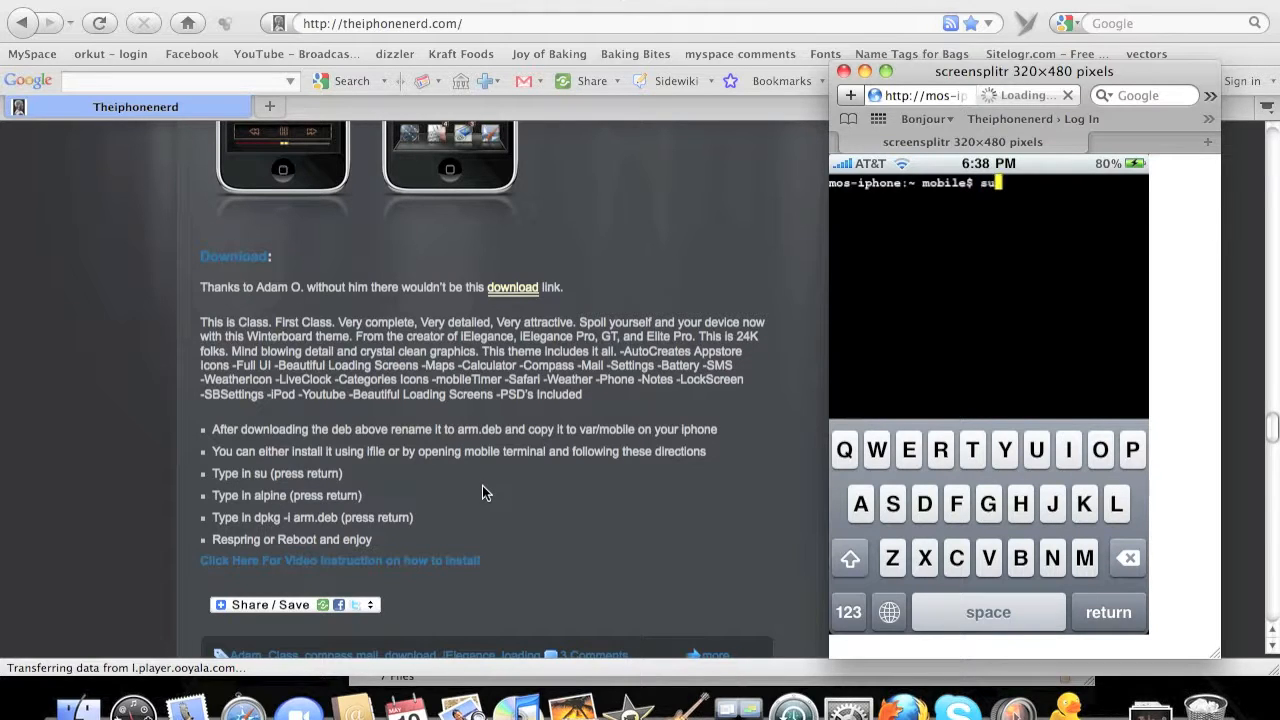
pyautogui.press('return')
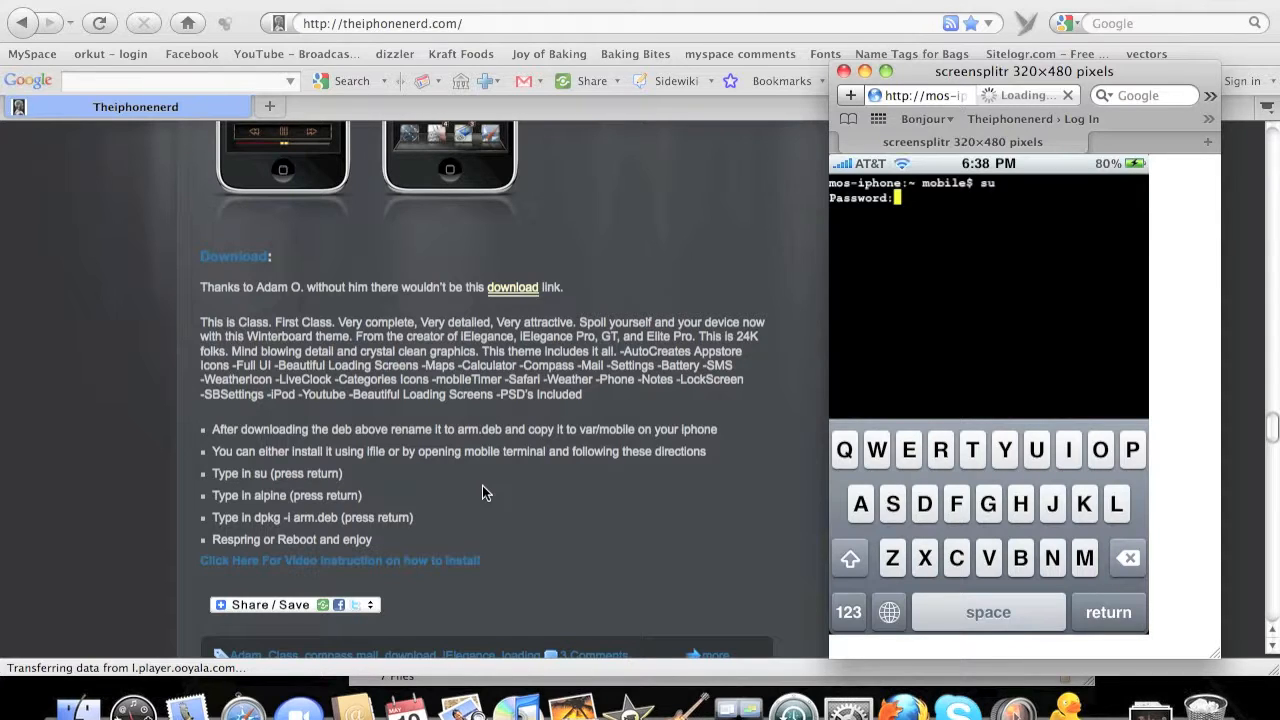
pyautogui.click(1068, 449)
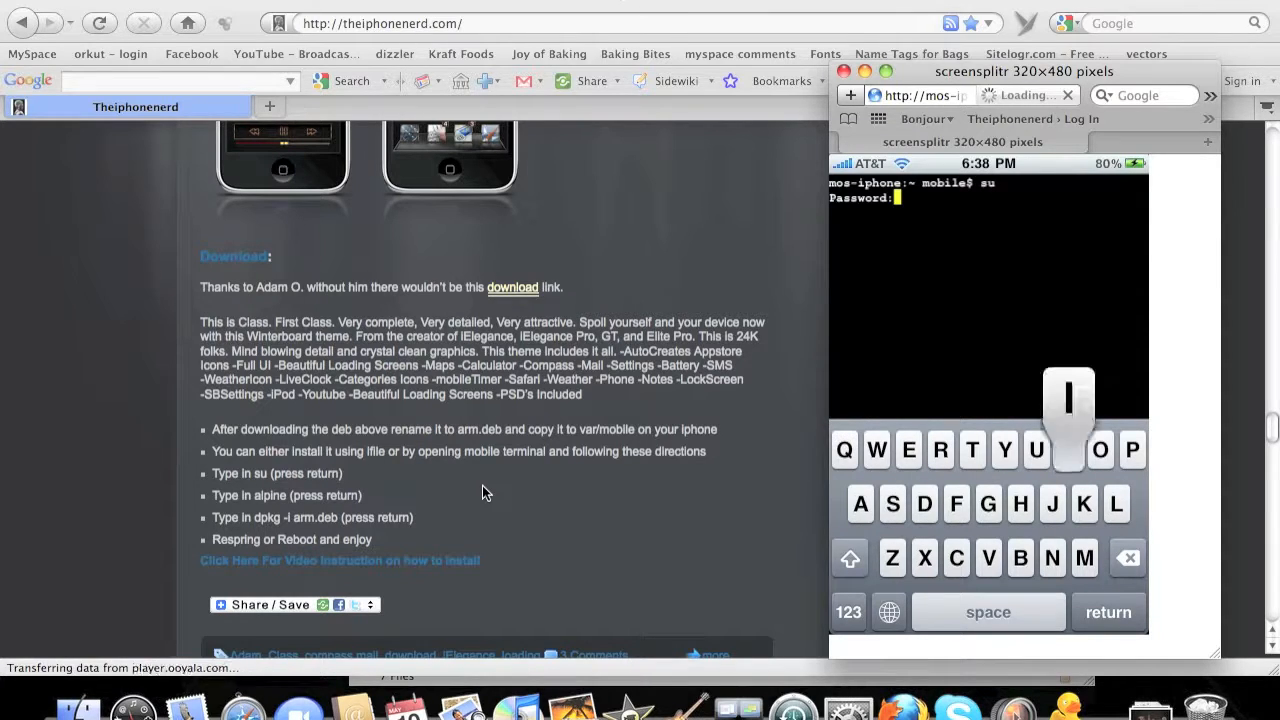
pyautogui.click(908, 449)
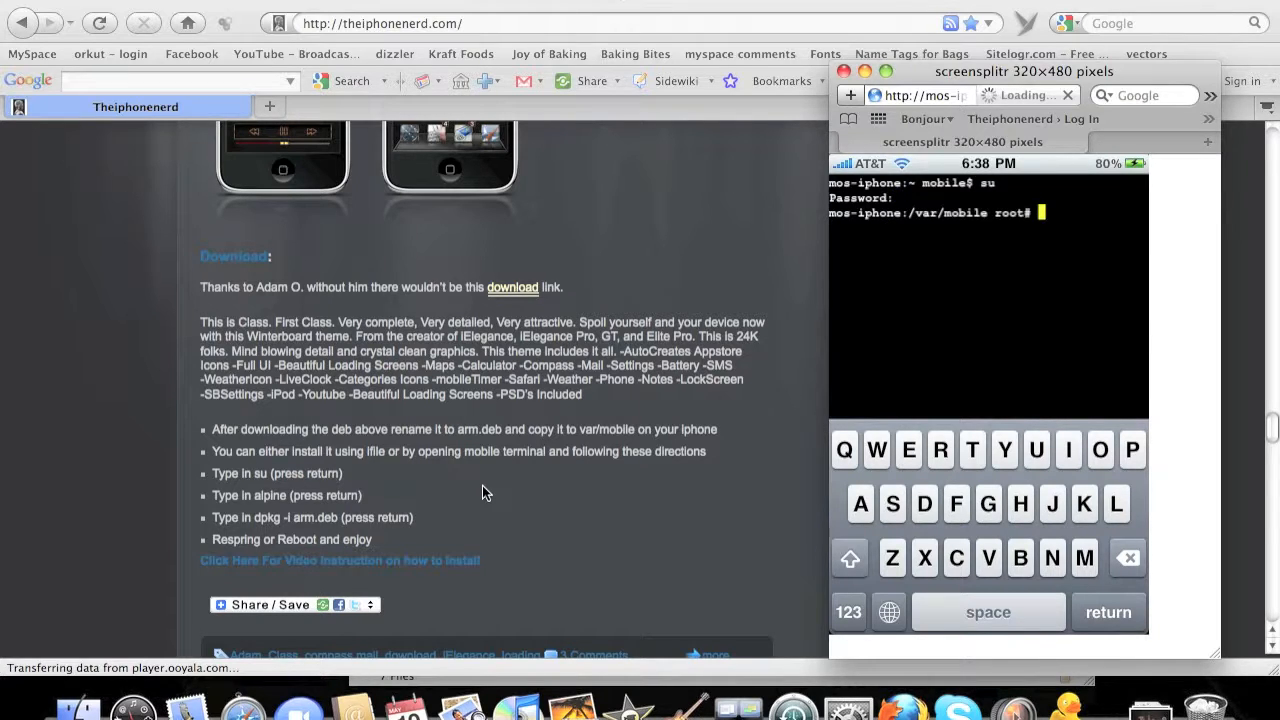
pyautogui.moveTo(335, 530)
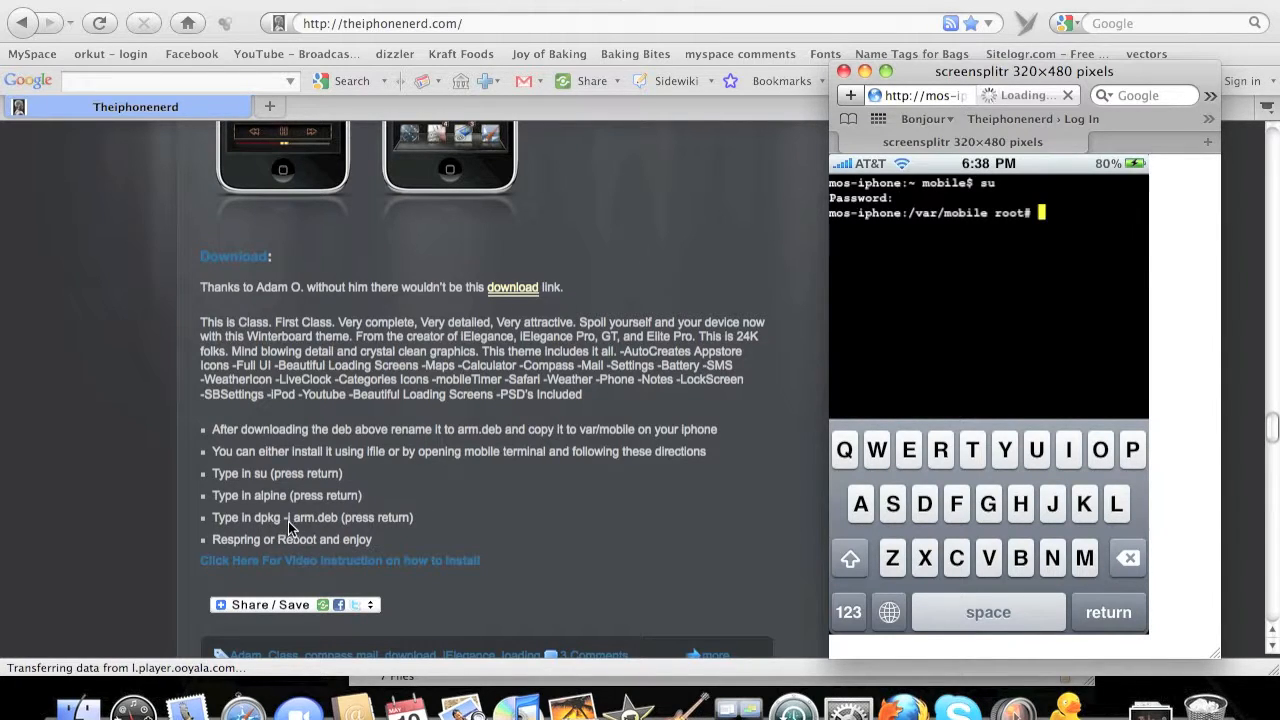
pyautogui.moveTo(325, 527)
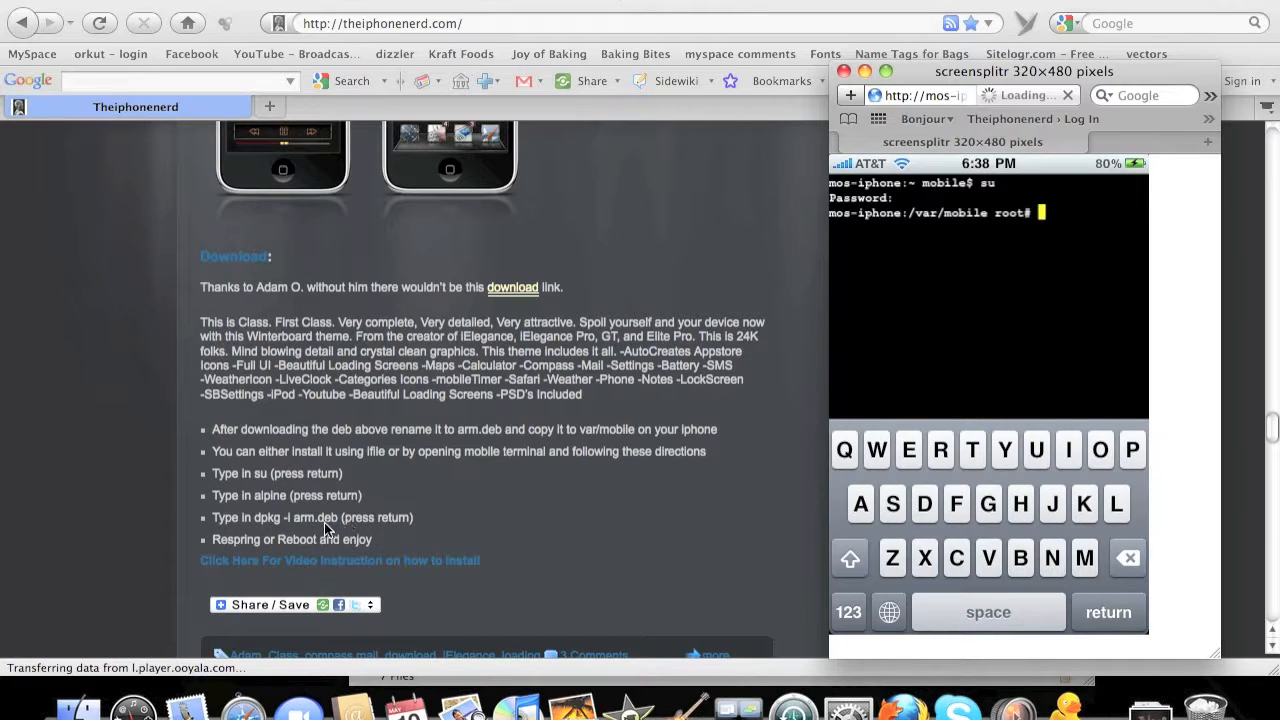
pyautogui.moveTo(260, 525)
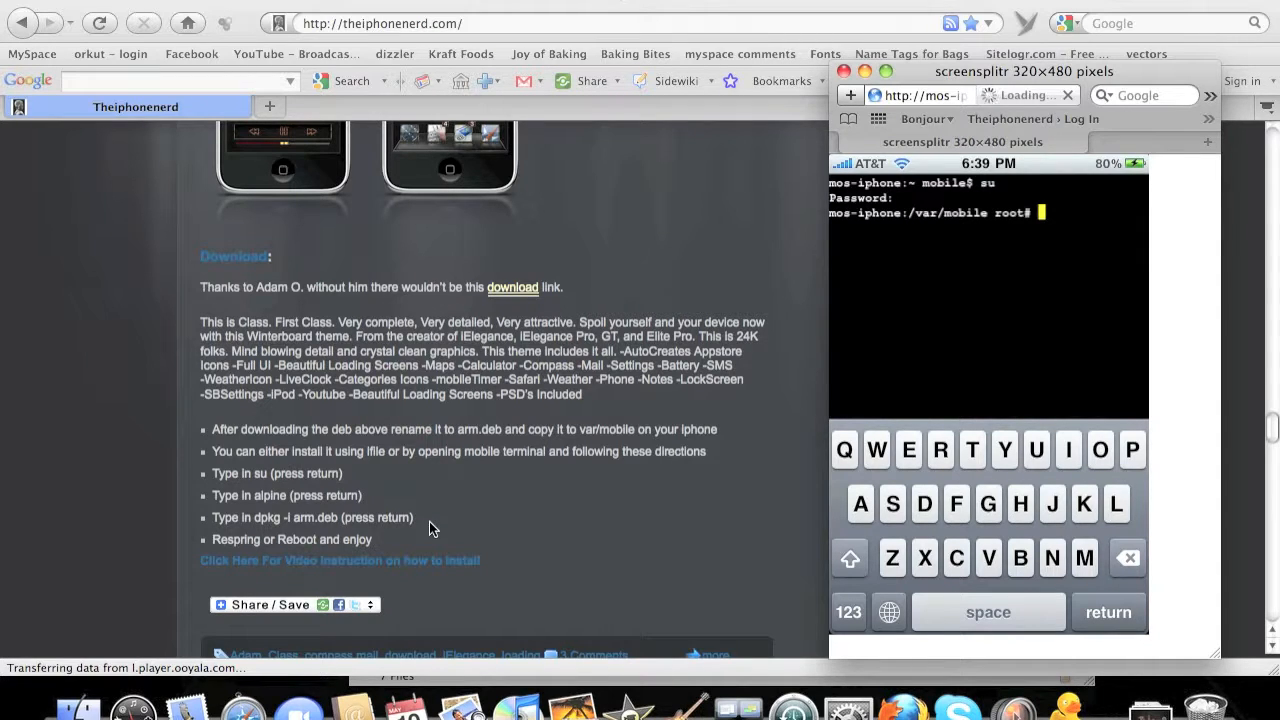
# Step: Type the dpkg -i arm.deb install command in Mobile Terminal
pyautogui.click(1100, 449)
pyautogui.write('dpkg')
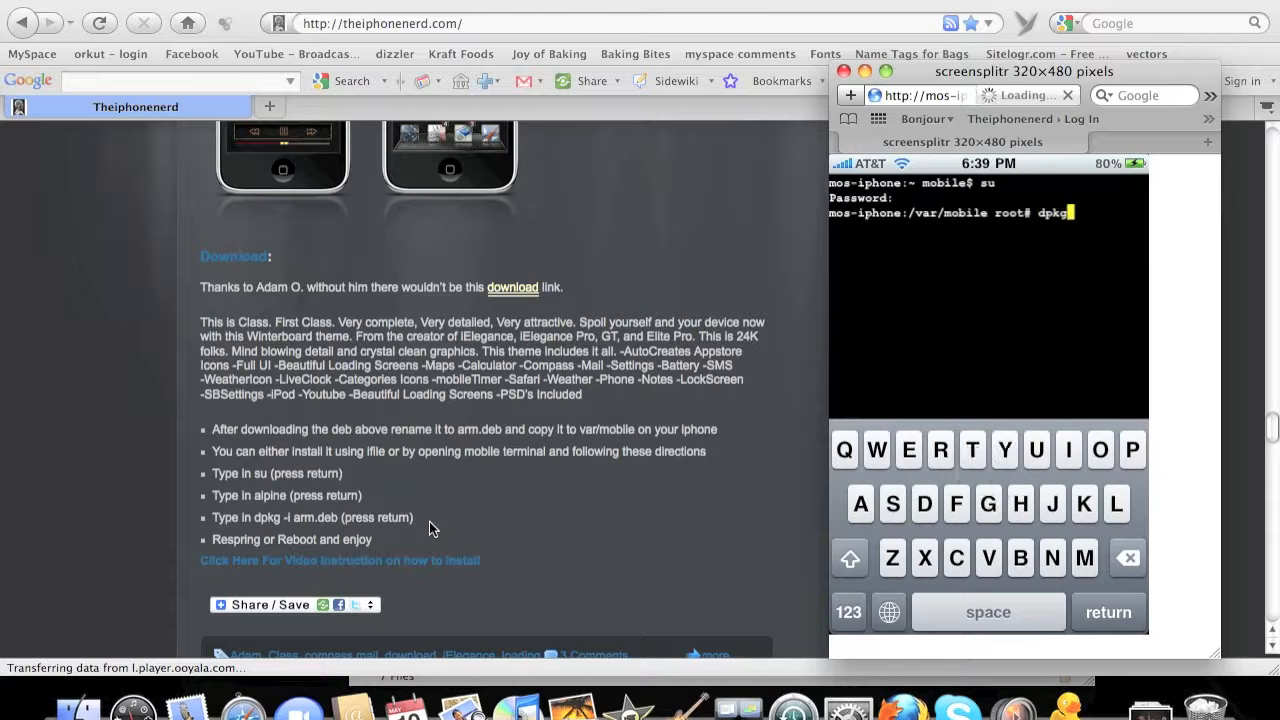
pyautogui.click(848, 612)
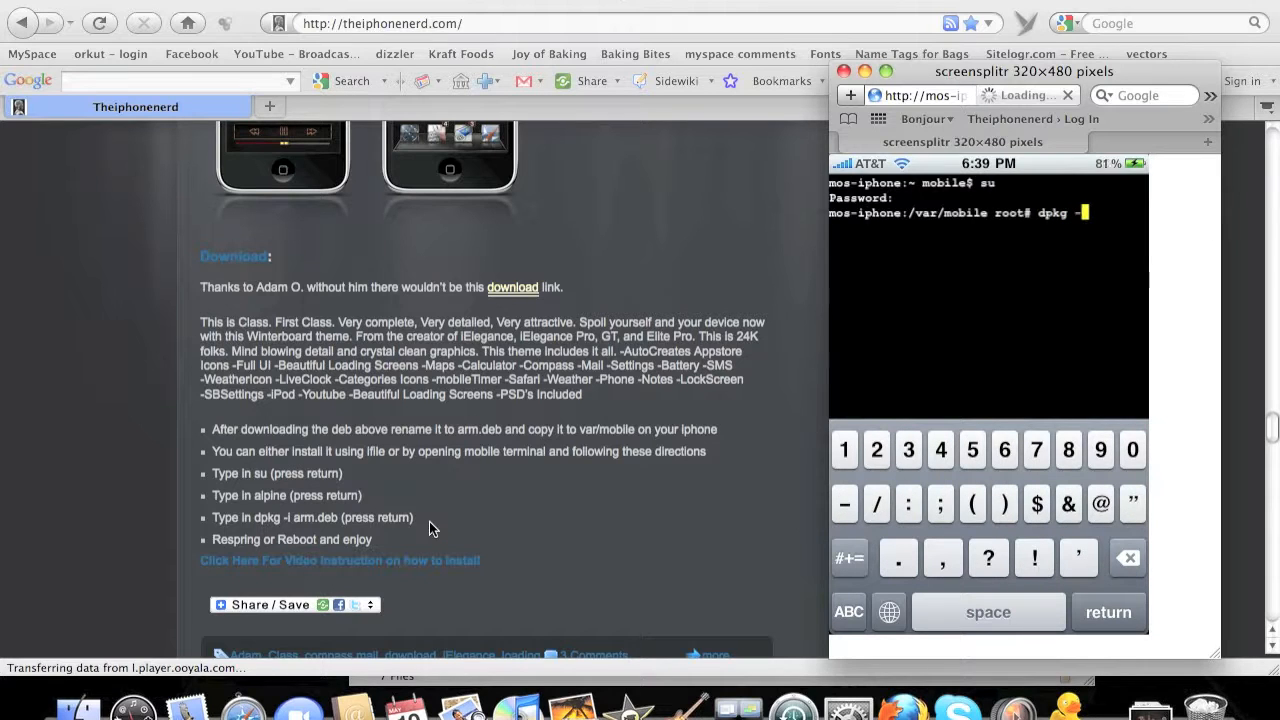
pyautogui.click(848, 611)
pyautogui.write('i')
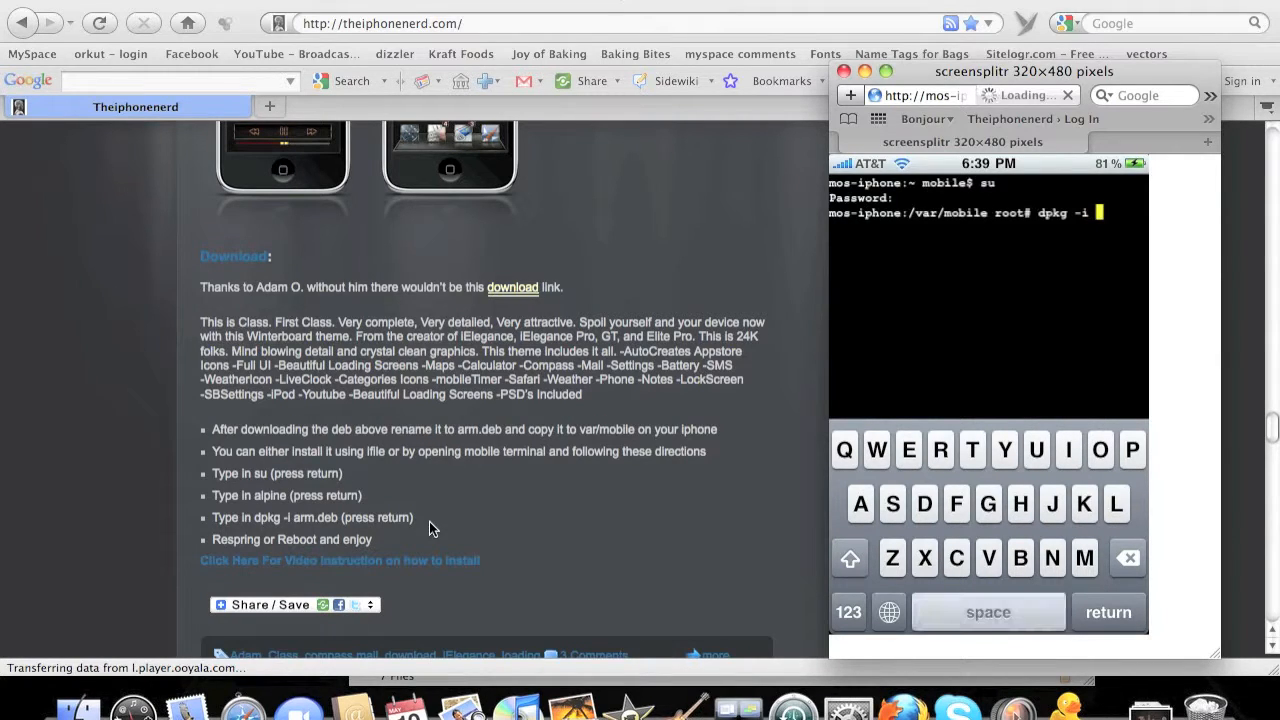
pyautogui.write('ar')
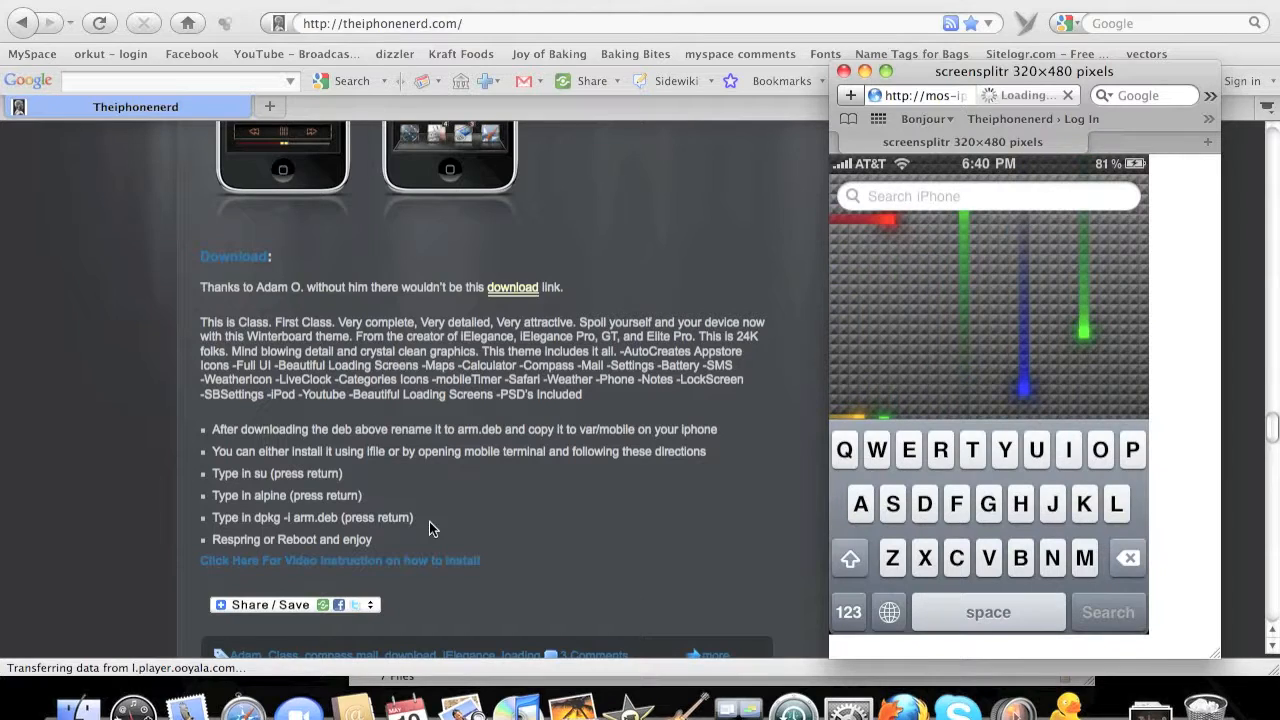
# Step: Search the iPhone for WinterBoard and scroll its Themes list
pyautogui.click(876, 449)
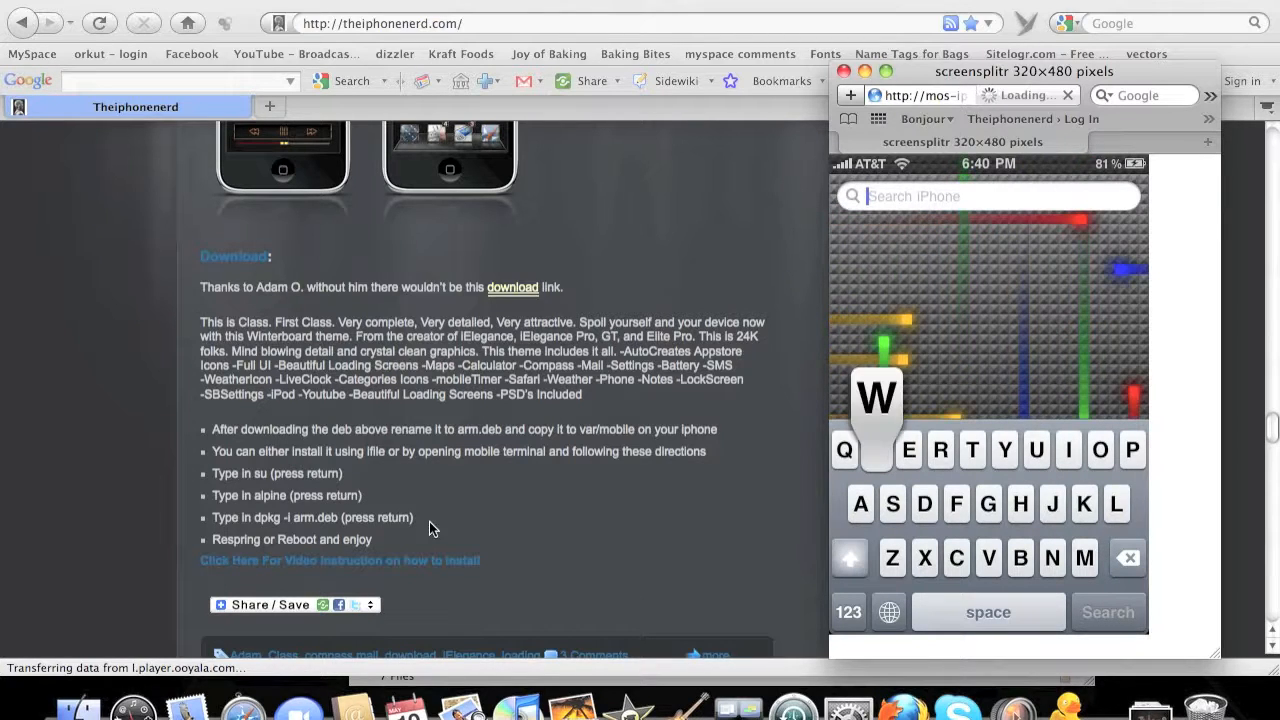
pyautogui.write('ib')
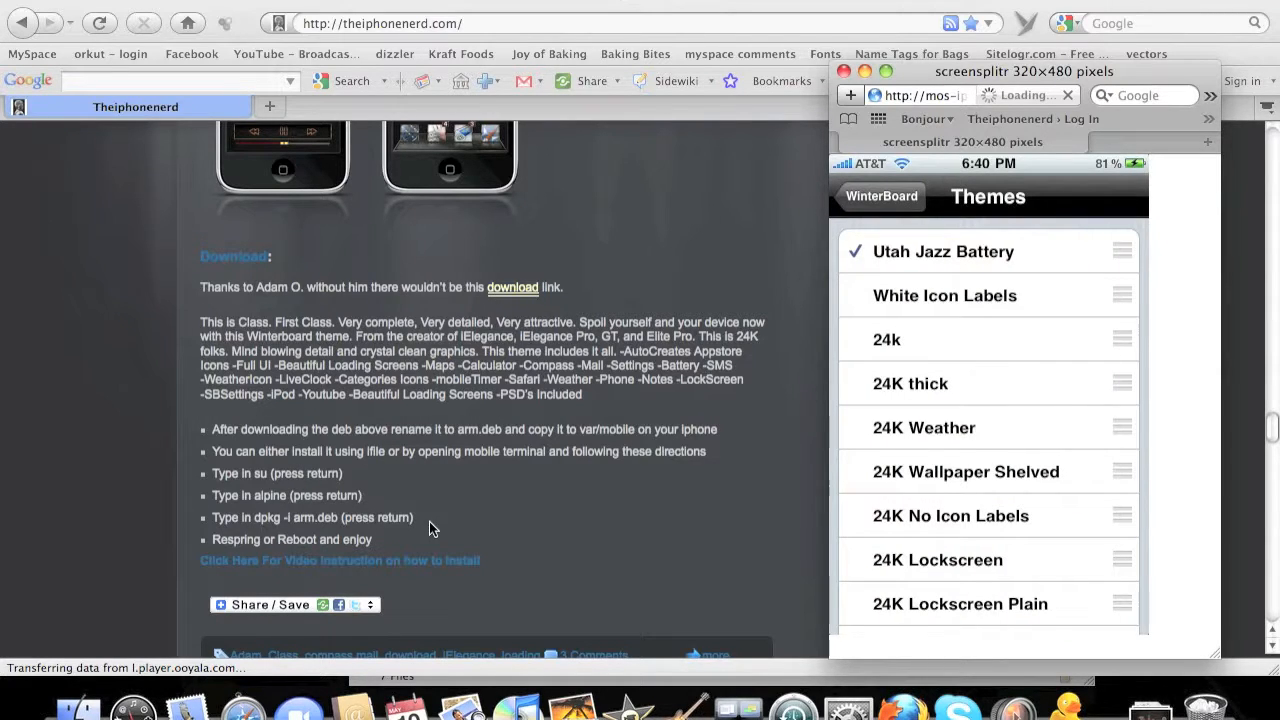
pyautogui.scroll(-3)
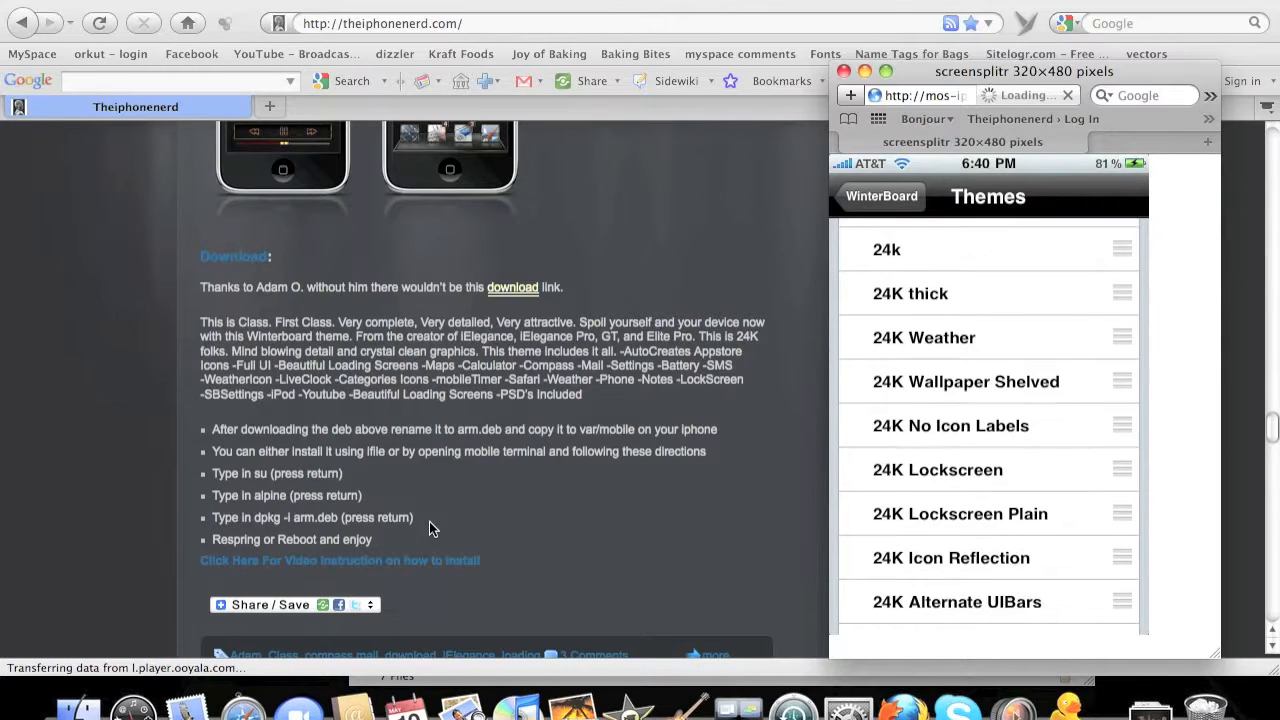
pyautogui.scroll(3)
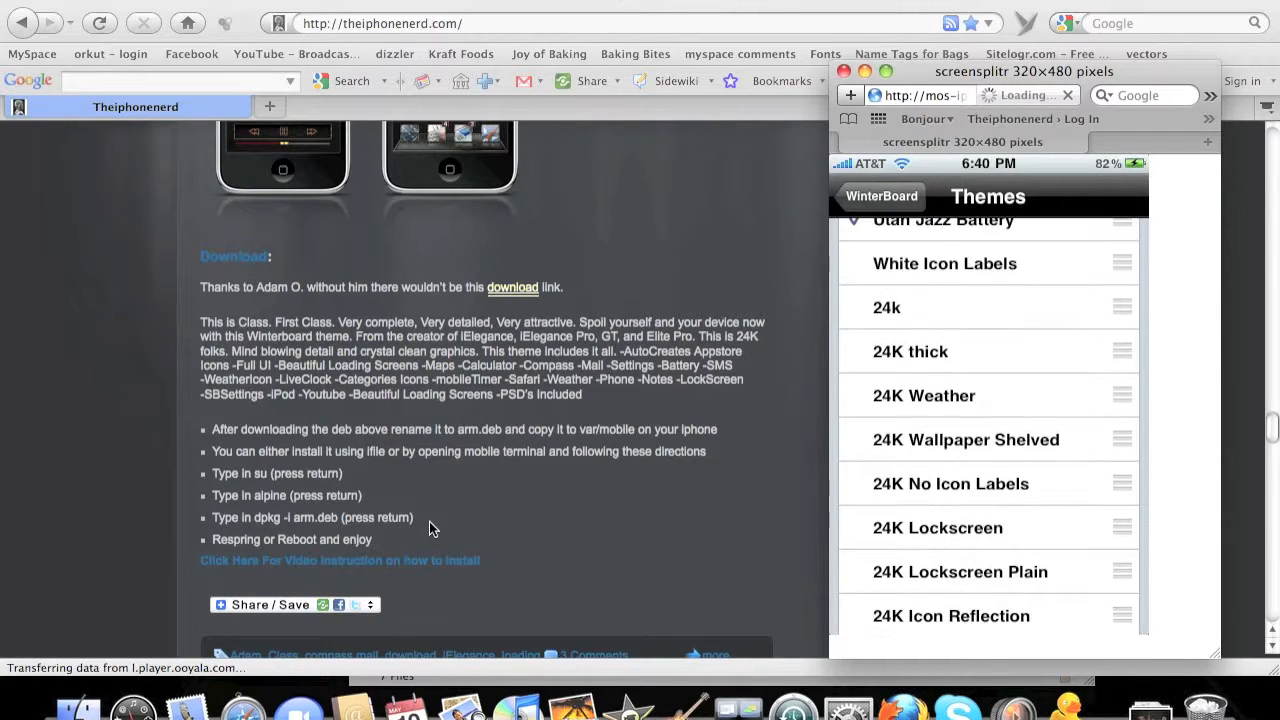
# Step: Check the 24K themes in WinterBoard, toggling NeuroLine along the way
pyautogui.click(965, 439)
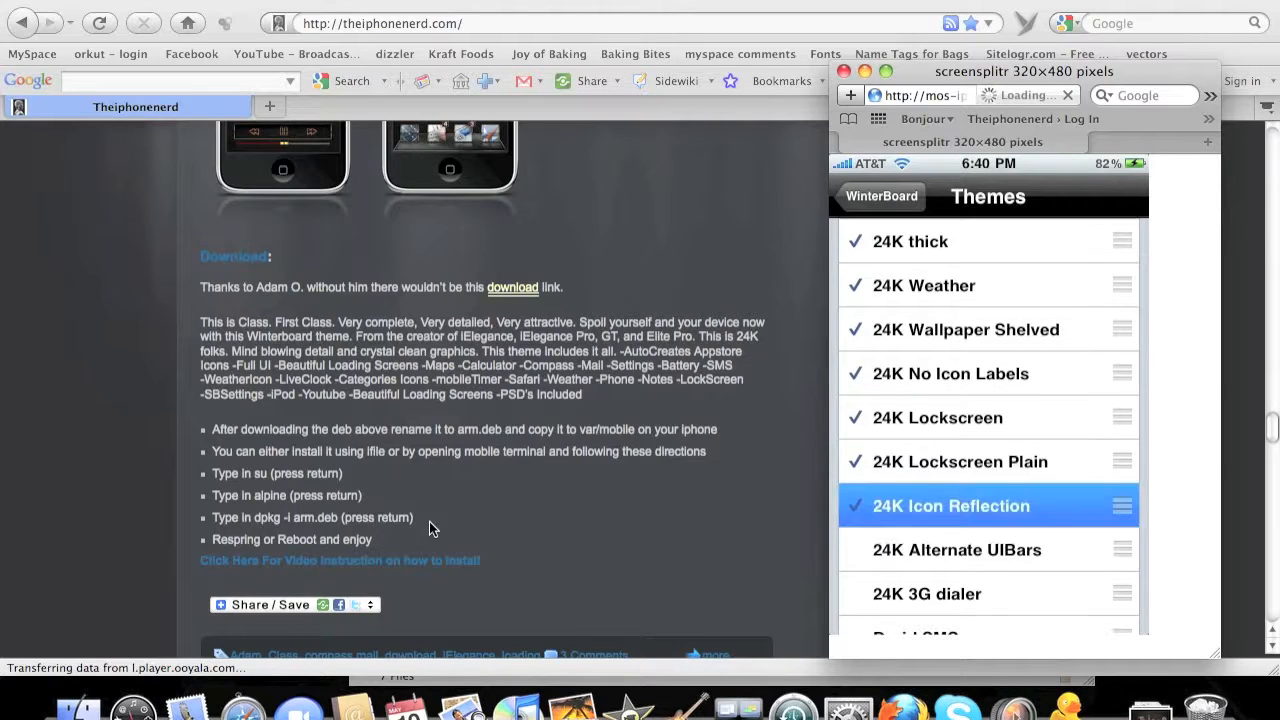
pyautogui.scroll(-3)
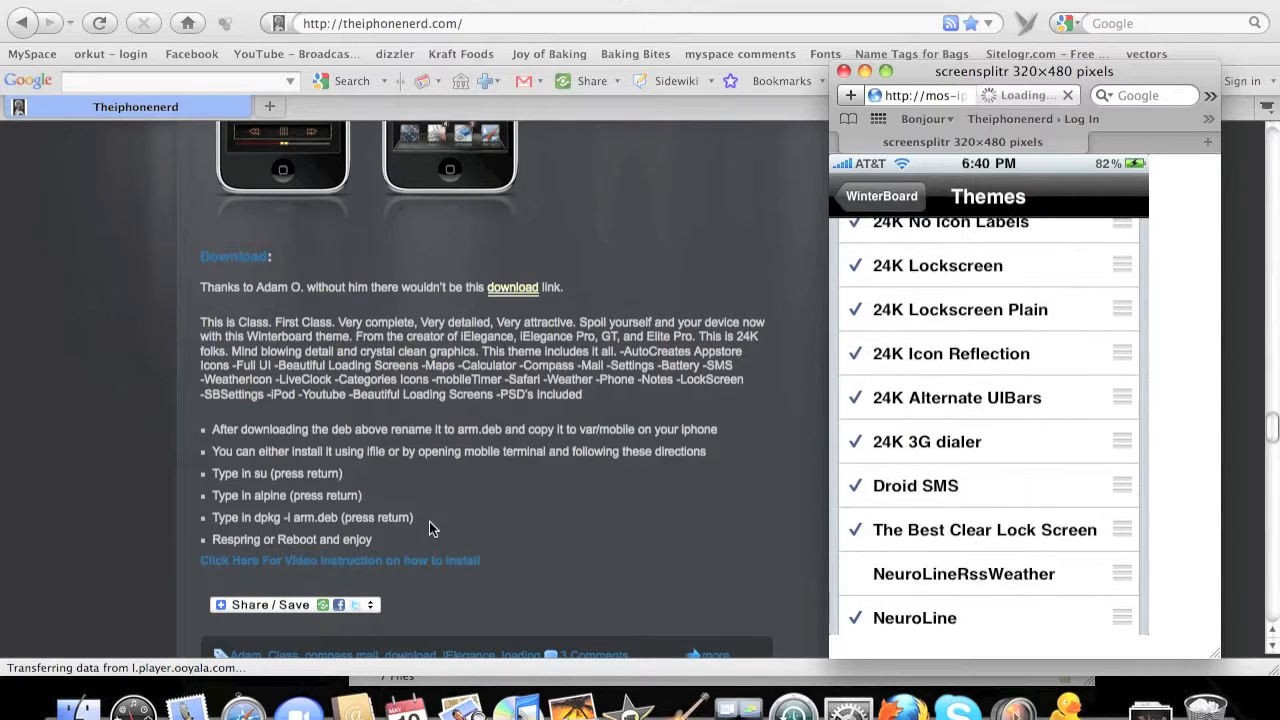
pyautogui.click(960, 617)
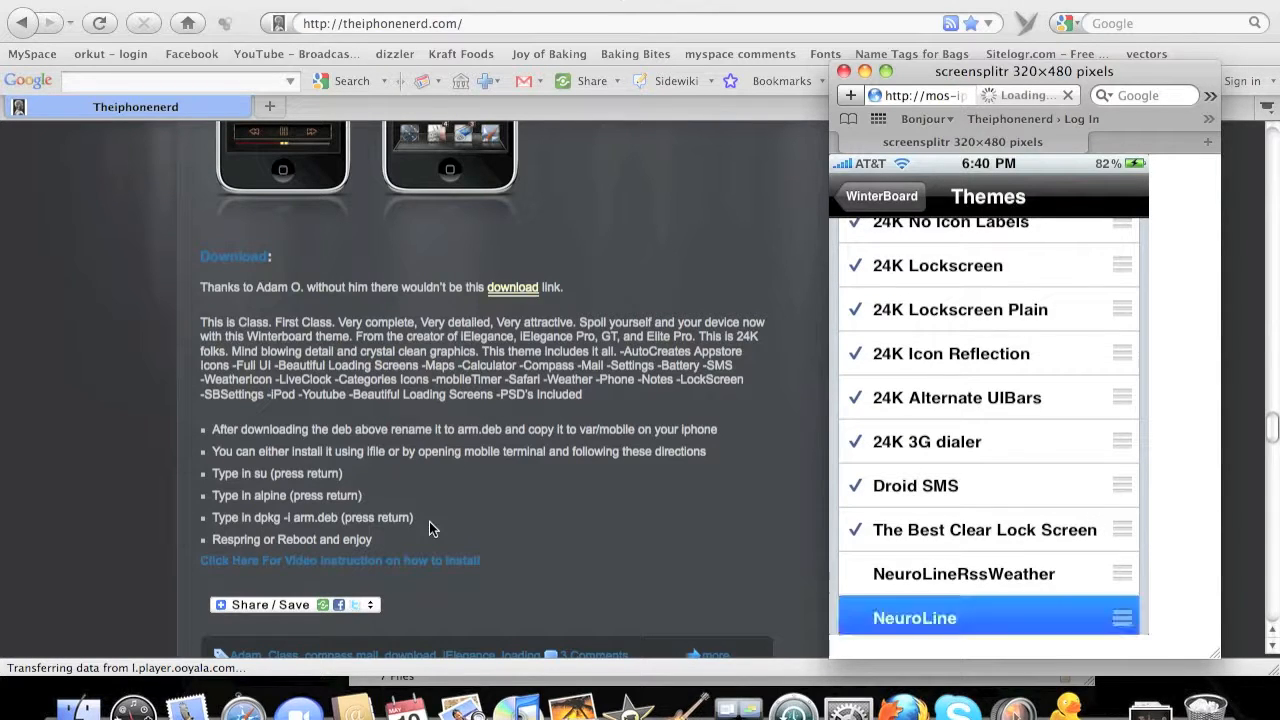
pyautogui.scroll(3)
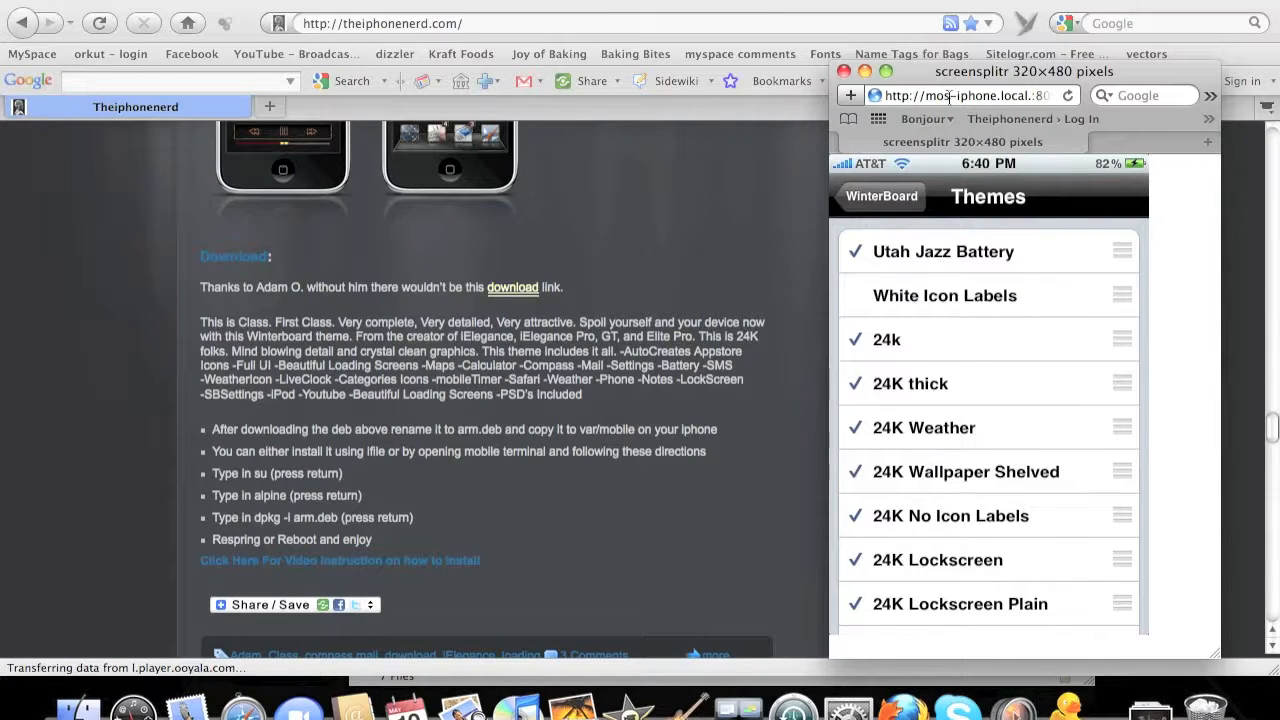
# Step: Reload the iPhone's ScreenSplitr page from the Bonjour bookmarks menu
pyautogui.click(921, 119)
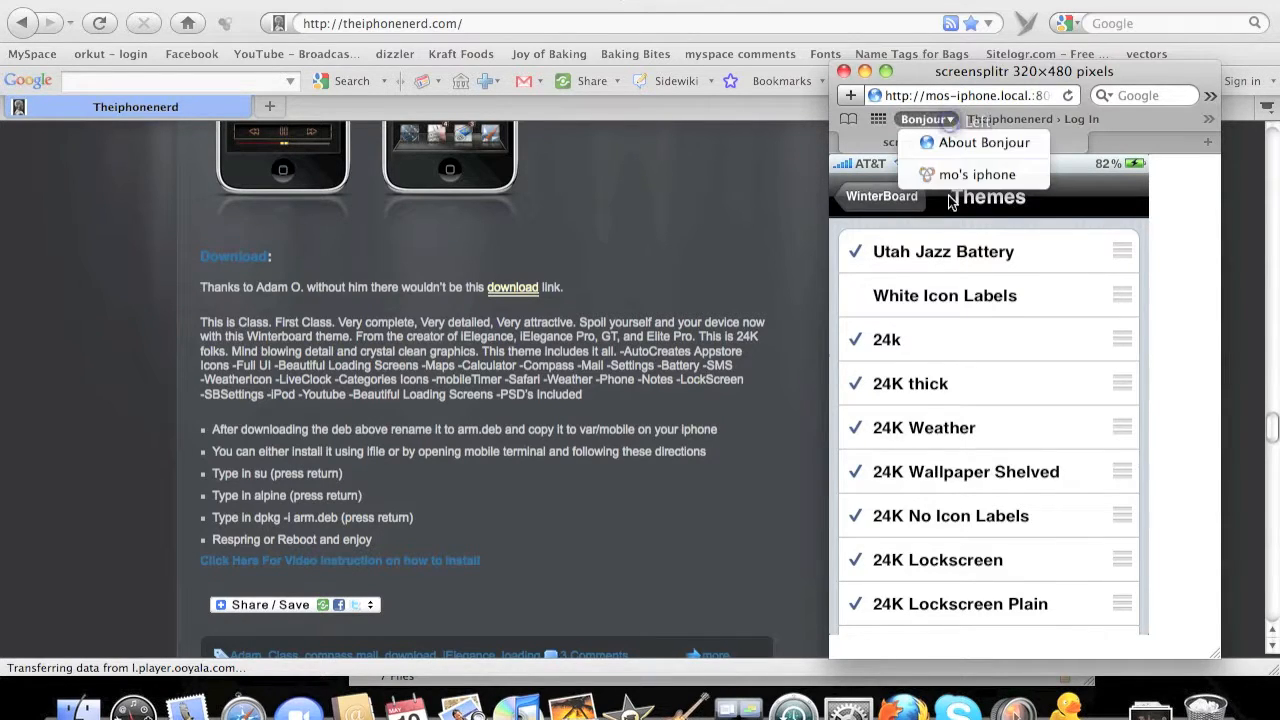
pyautogui.click(981, 174)
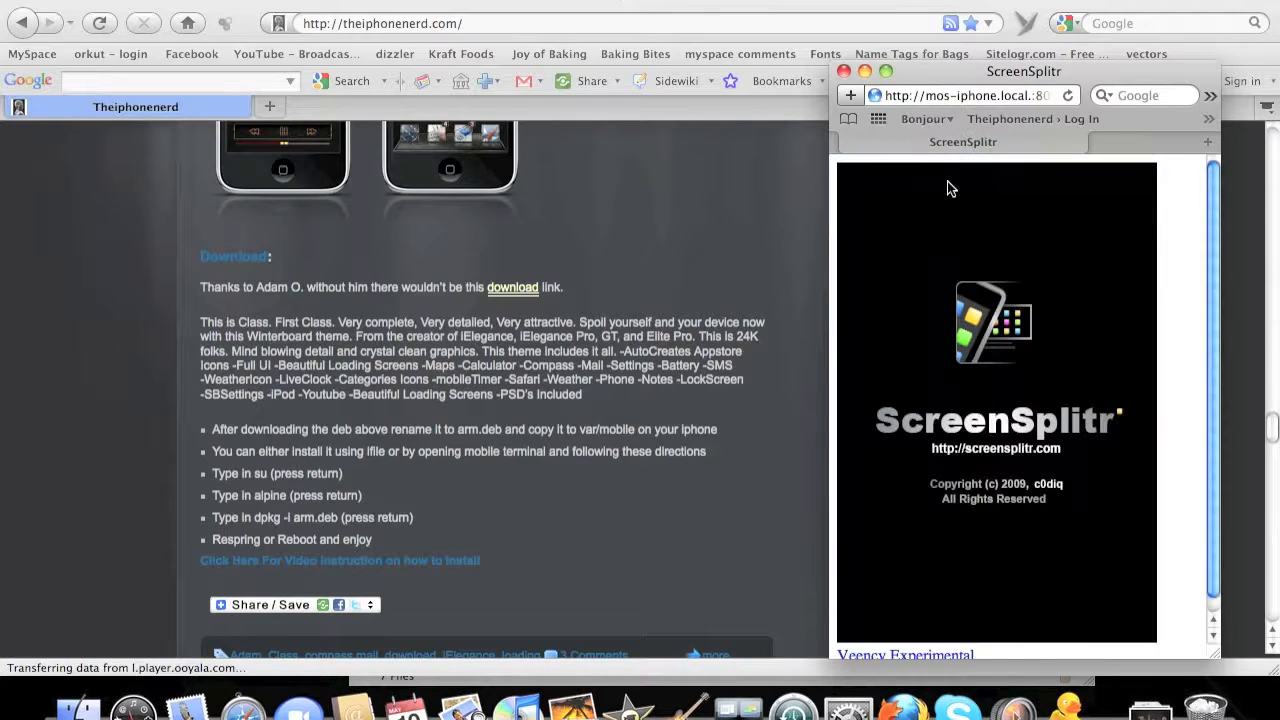